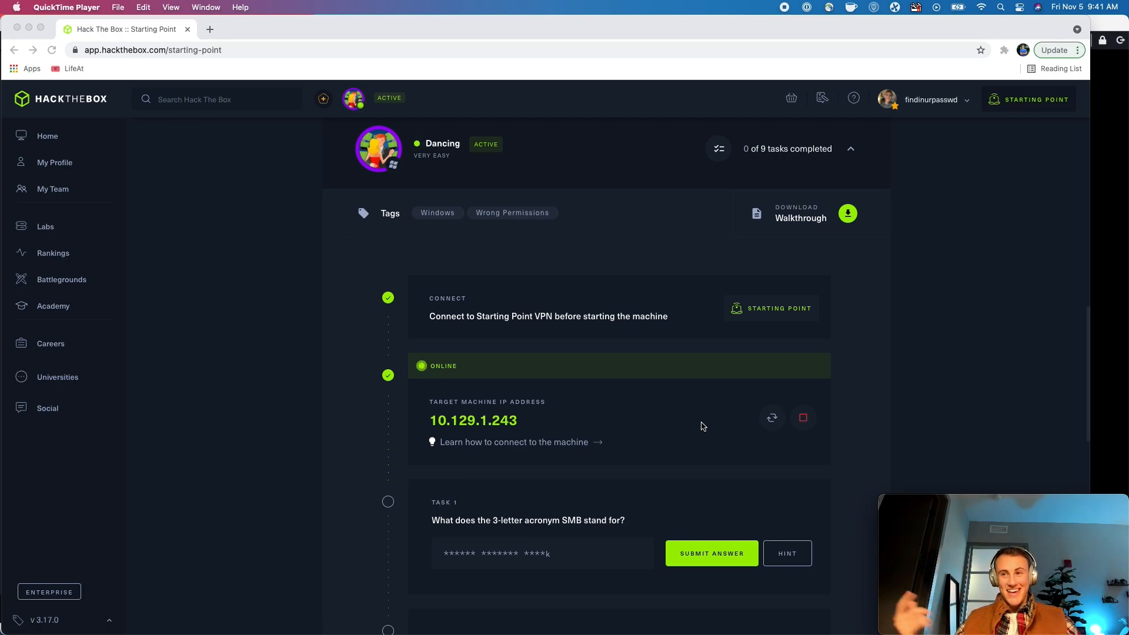
- Answer Task 1 with 'Server Message Block' and submit it
scroll("down", 3)
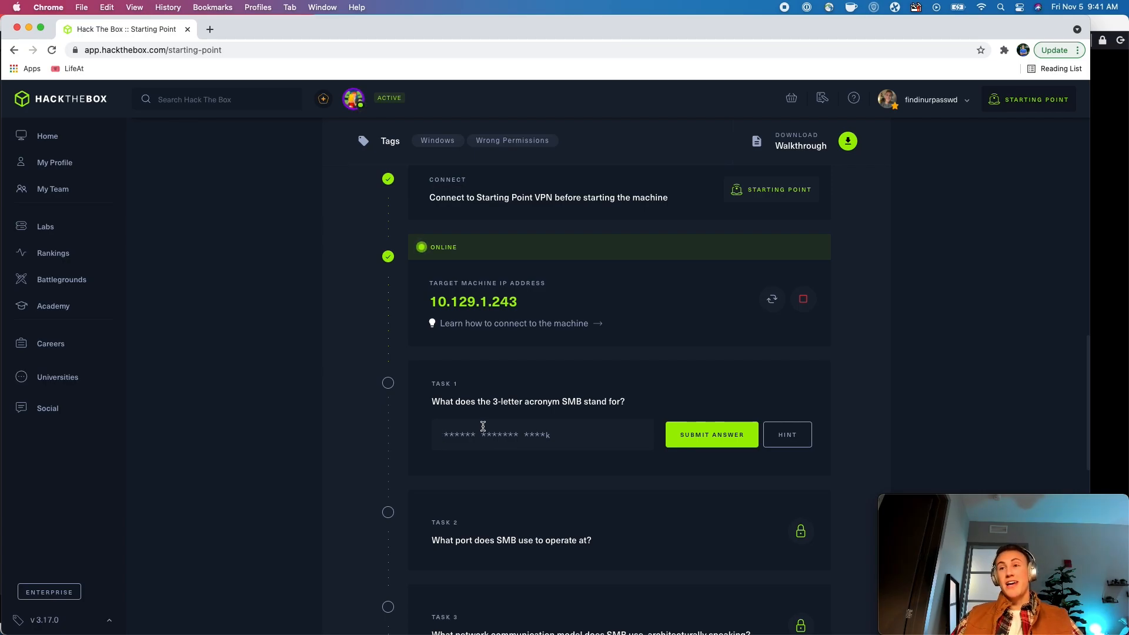
type("Server Message Block")
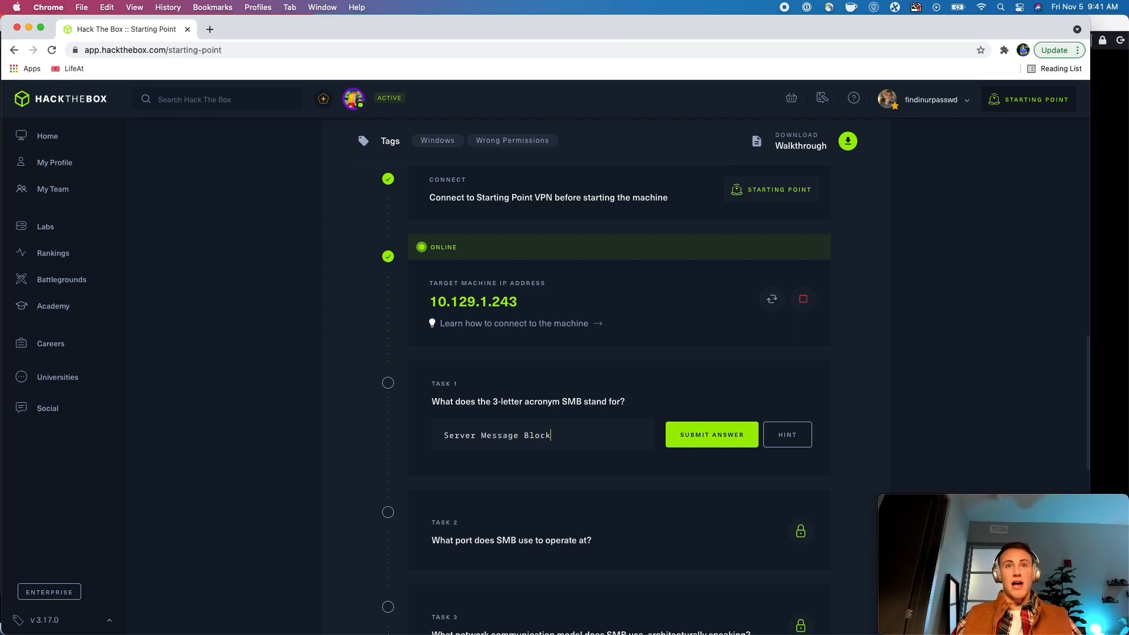
left_click(711, 434)
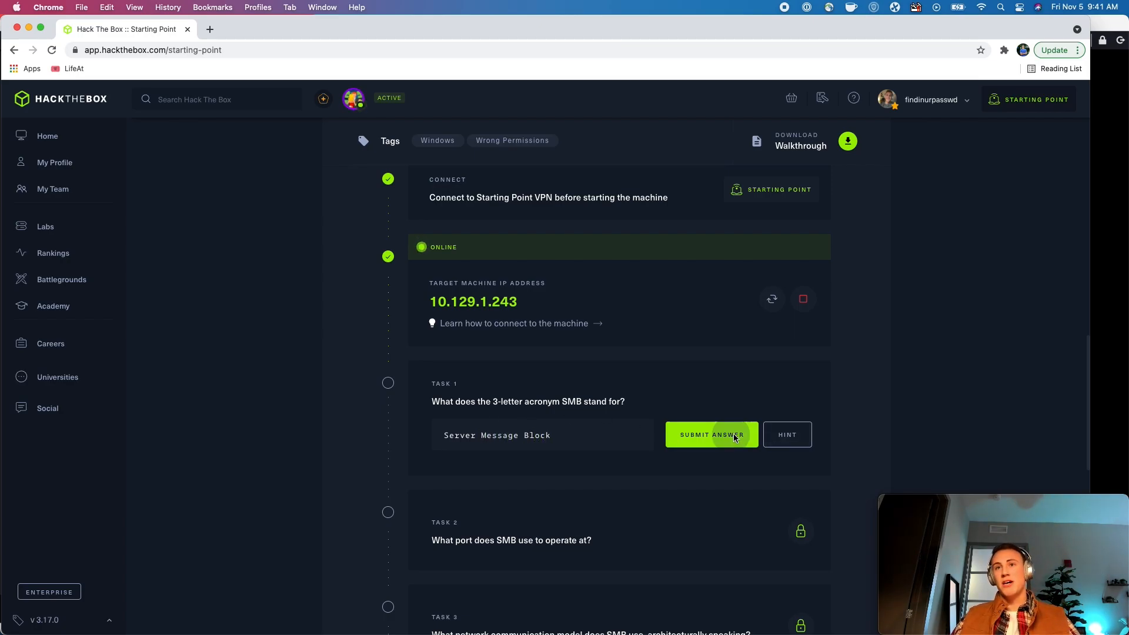
left_click(711, 434)
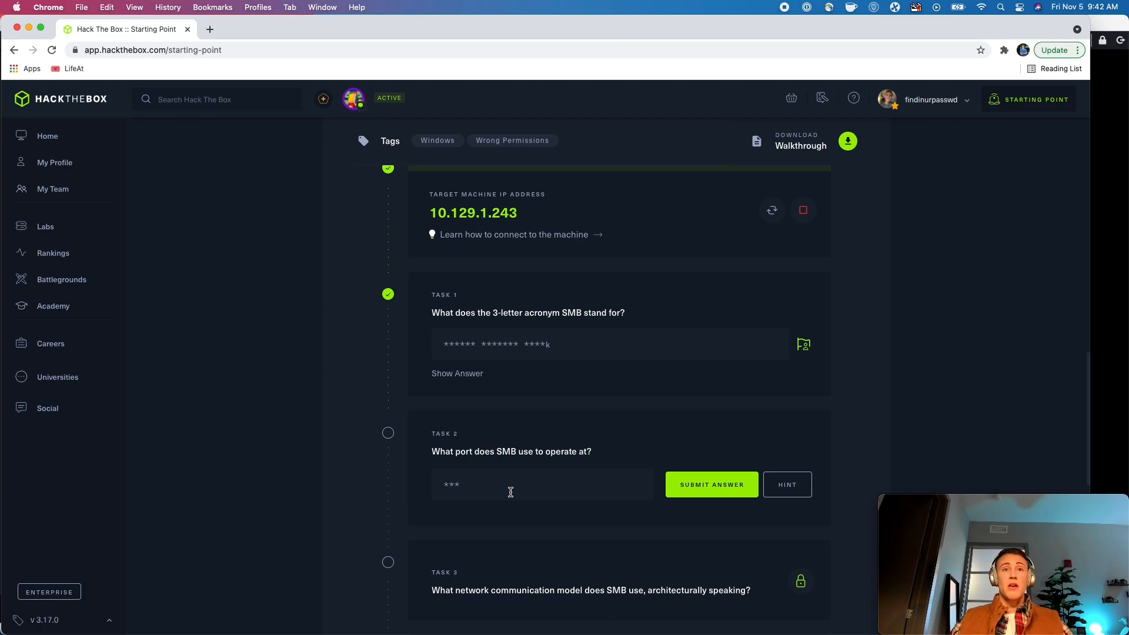
- Submit 445 as the SMB port answer for Task 2
type("445")
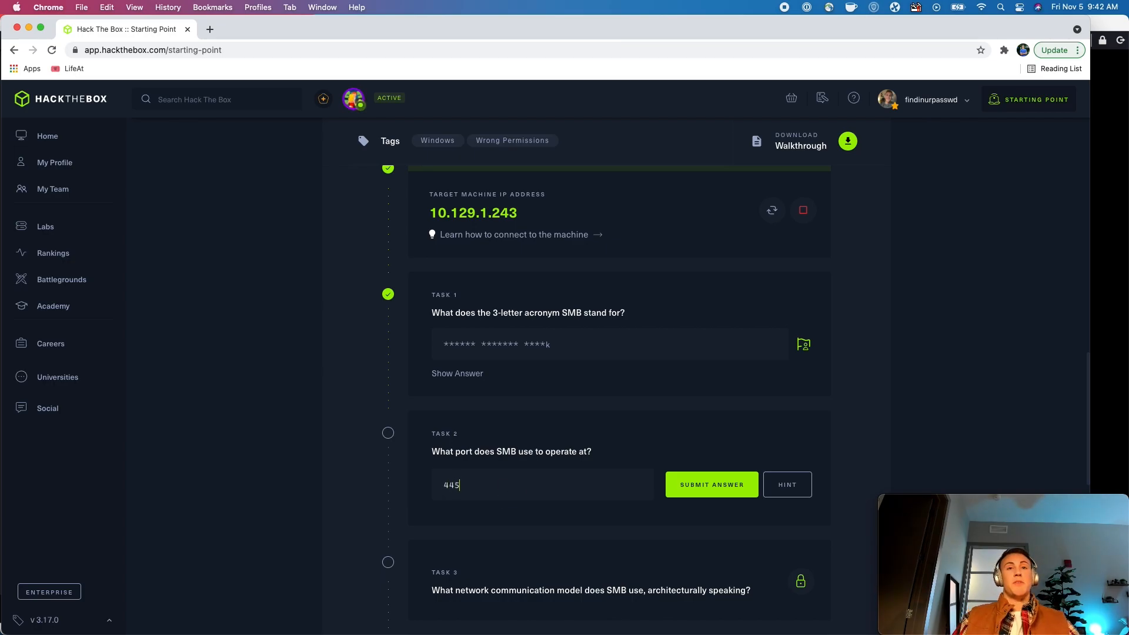
left_click(711, 484)
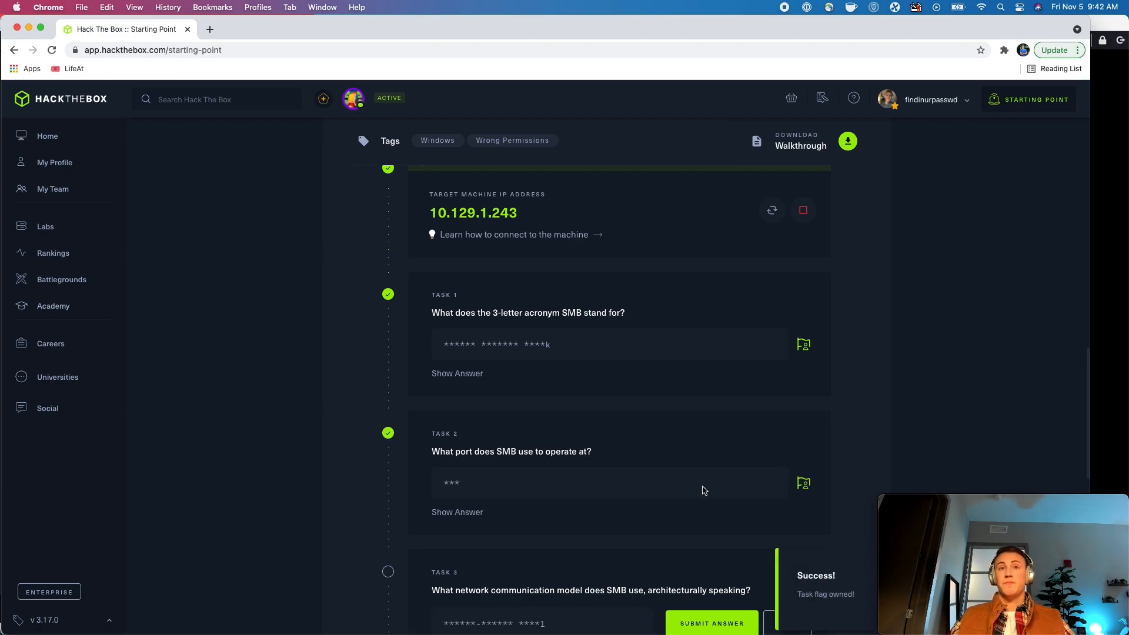
scroll("down", 3)
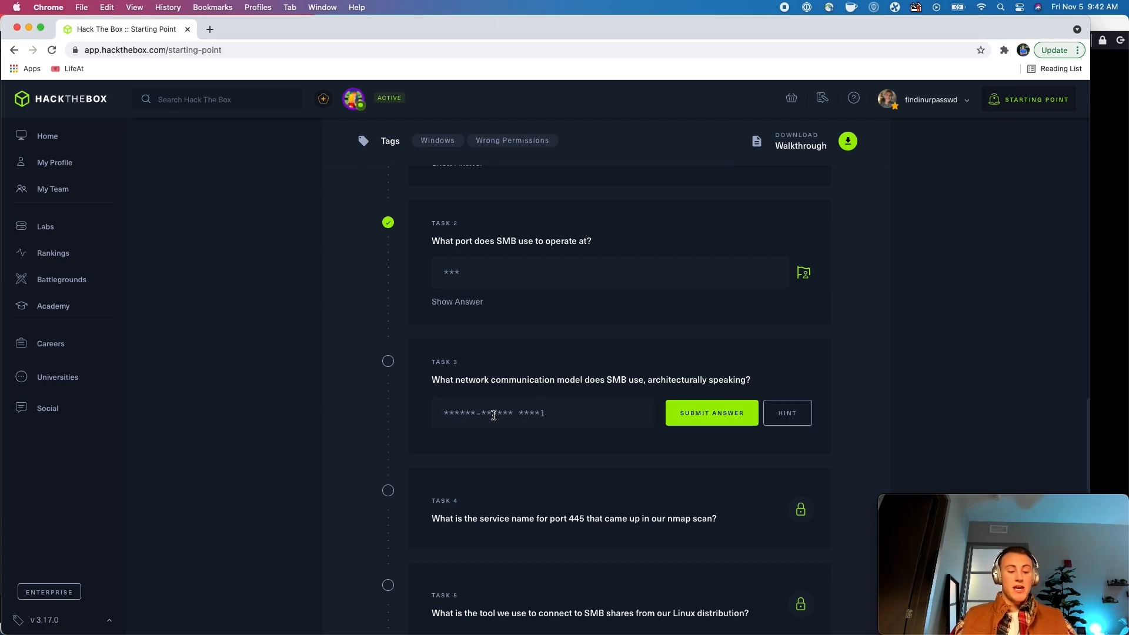
- Submit 'Client-Server Model' as the Task 3 answer
type("Serce")
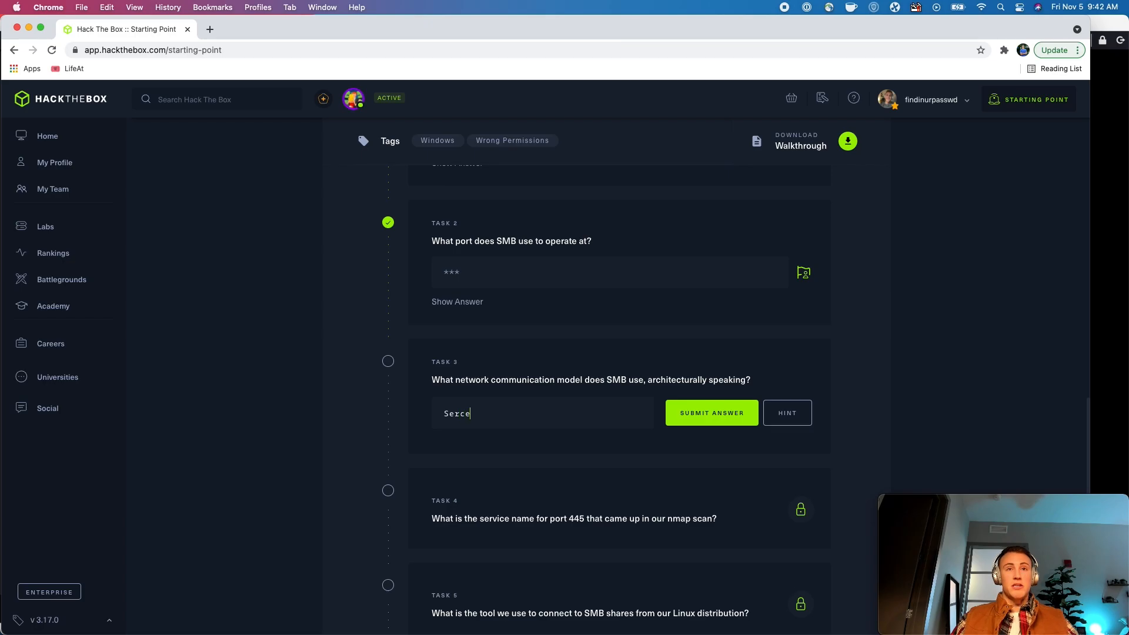
type("Client-Se")
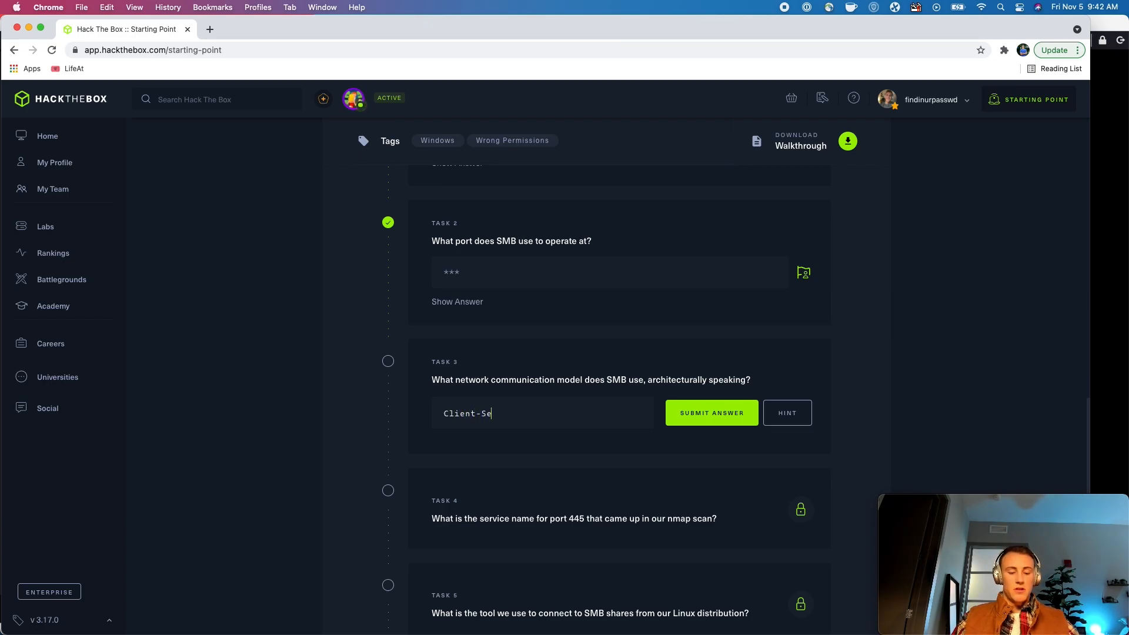
type("rver Model")
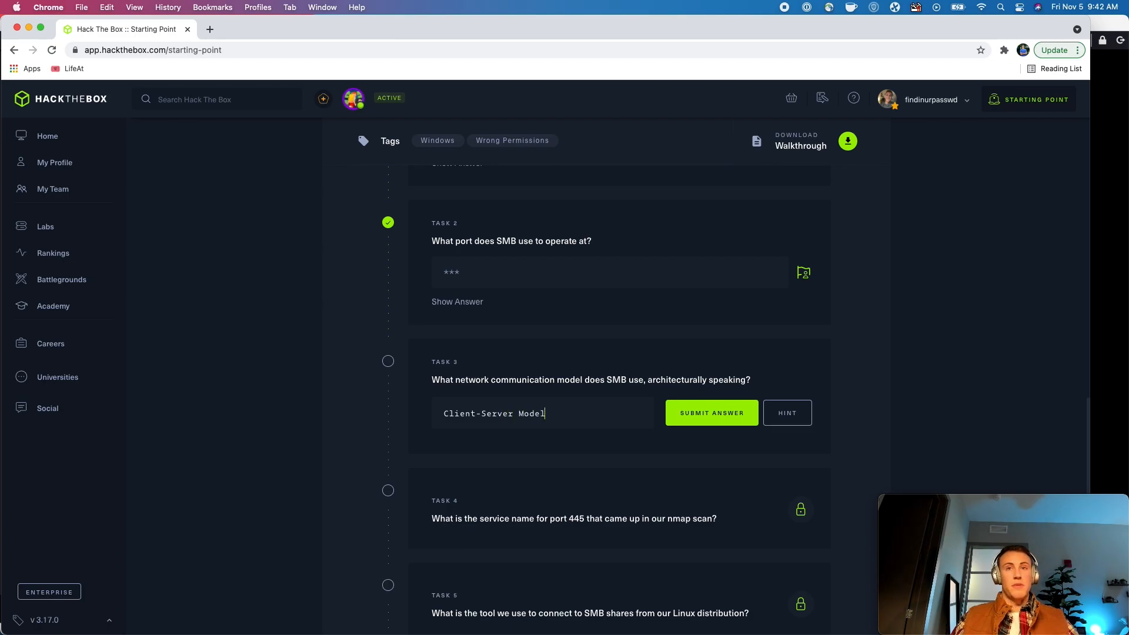
left_click(710, 413)
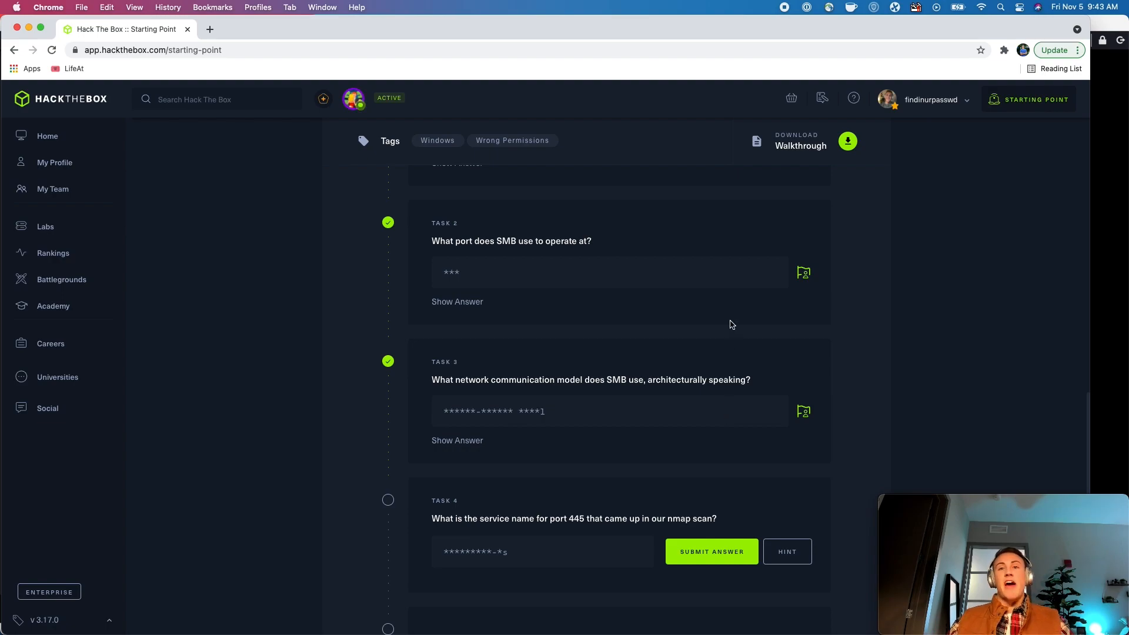
scroll("down", 3)
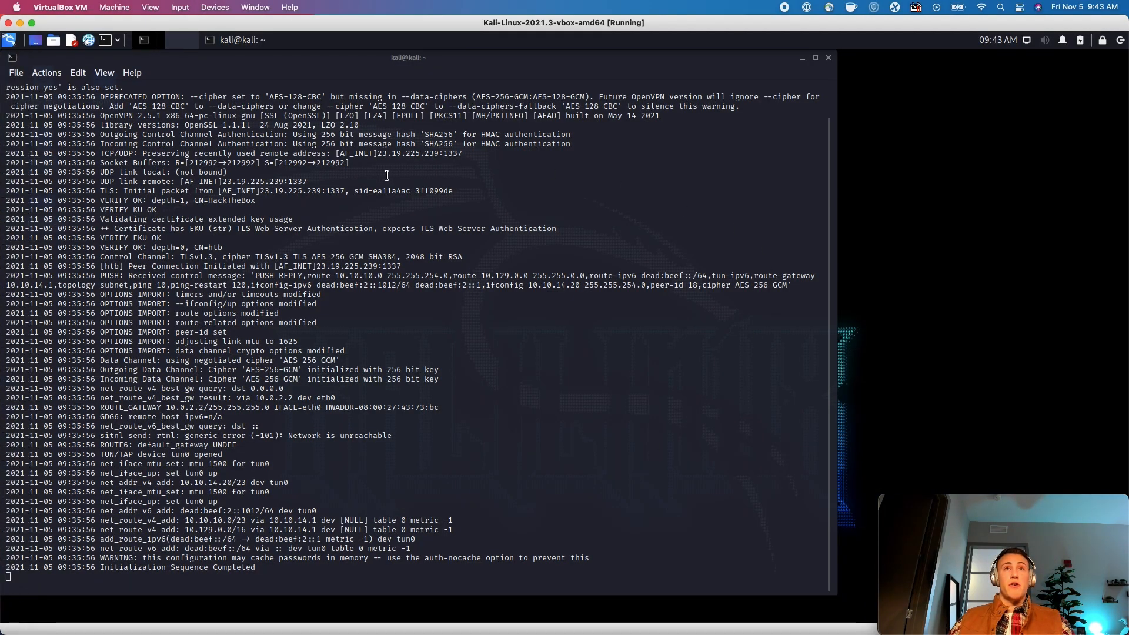
mouse_move(106, 39)
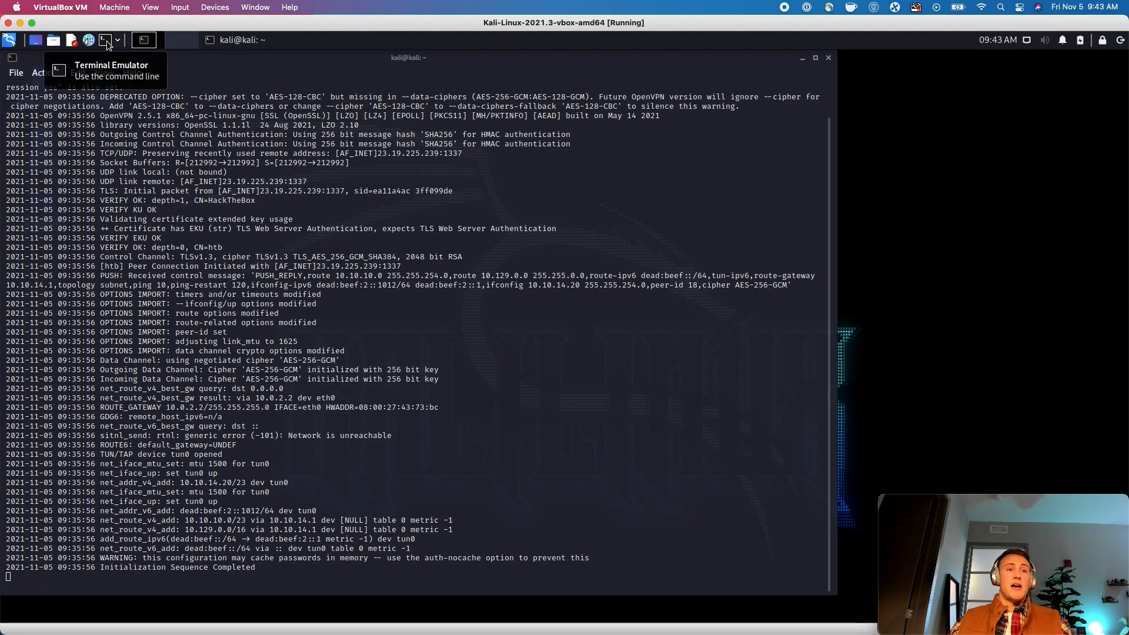
- In a new terminal, start 'nmap -sV -sC -v -oA ./nmap' against the target
left_click(105, 39)
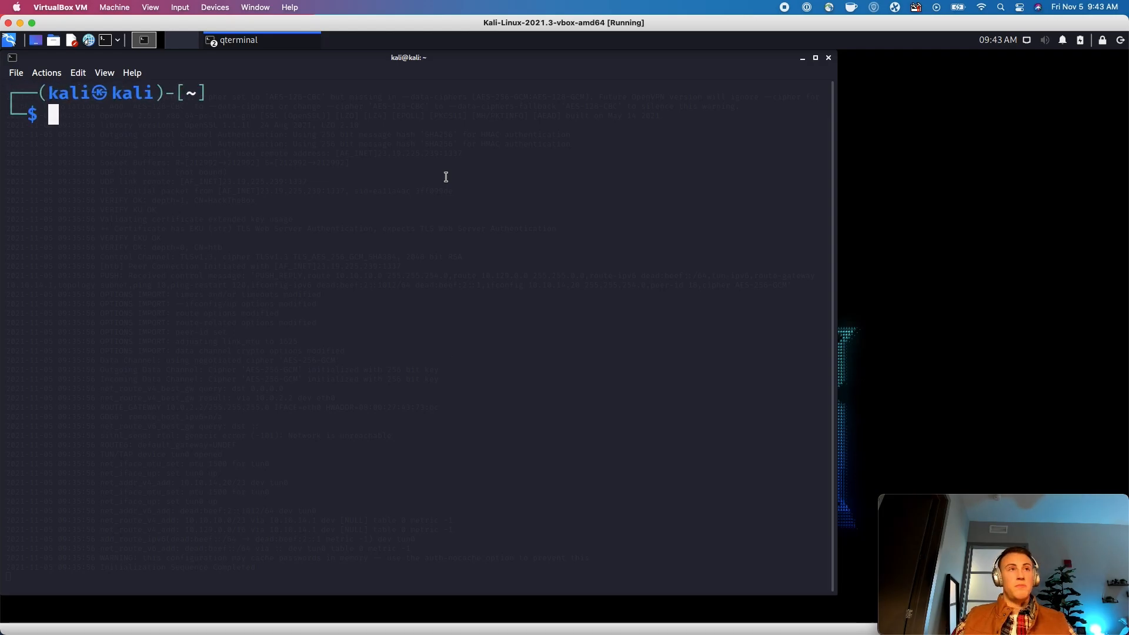
type("nam")
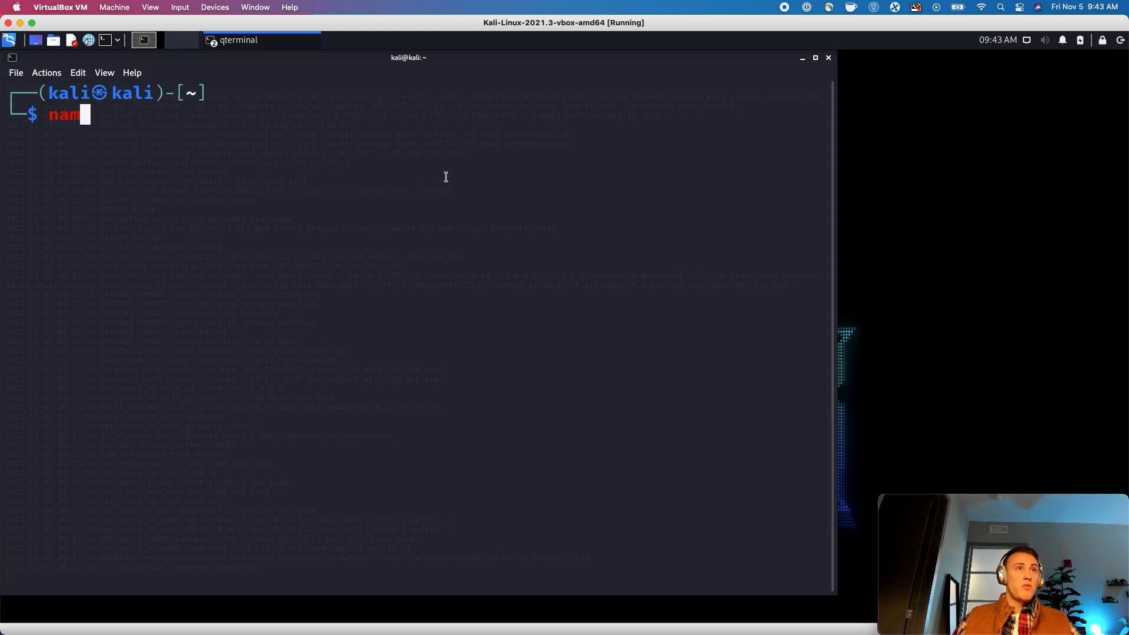
type("map -sV -sC -v -oA ./nmap 192.168.113.89")
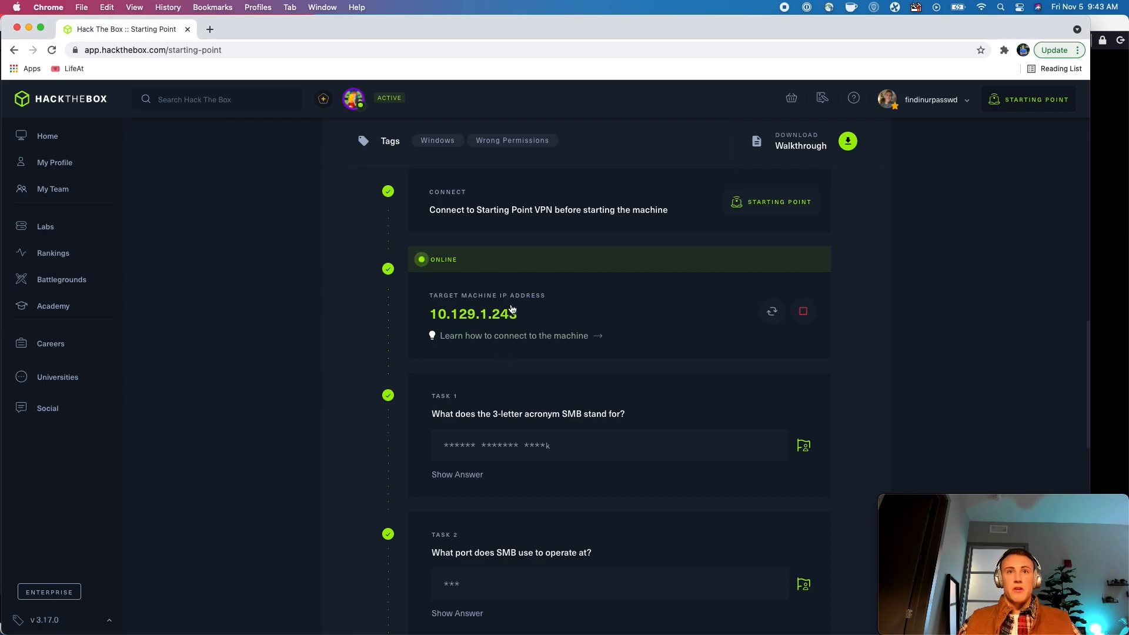
- Select and copy the target IP 10.129.1.243 from the Starting Point page
double_click(472, 314)
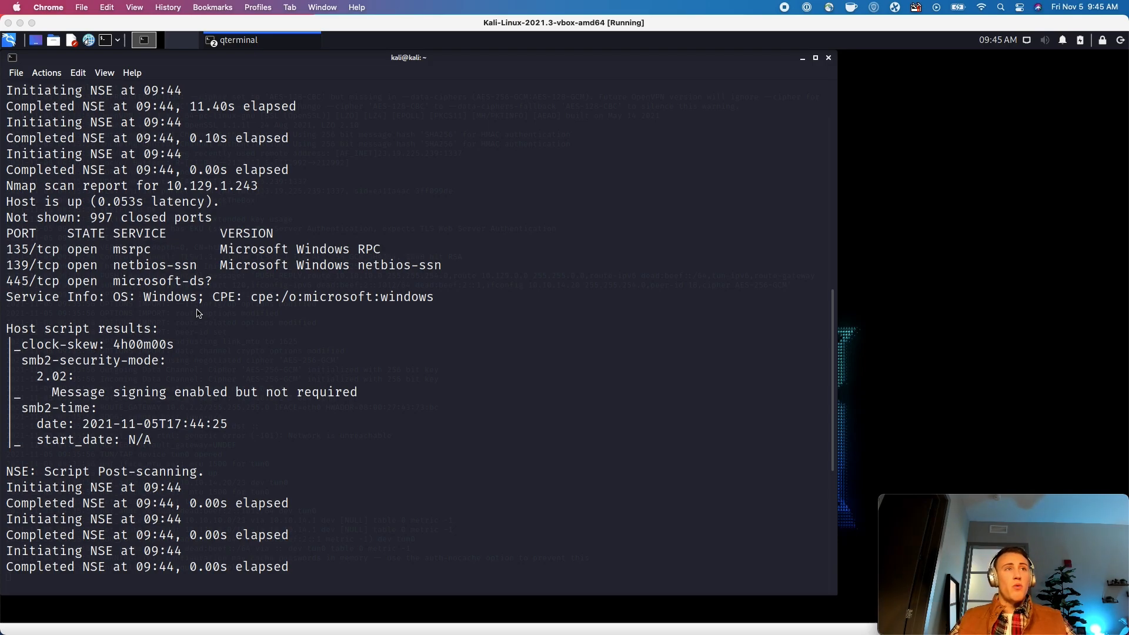
mouse_move(85, 253)
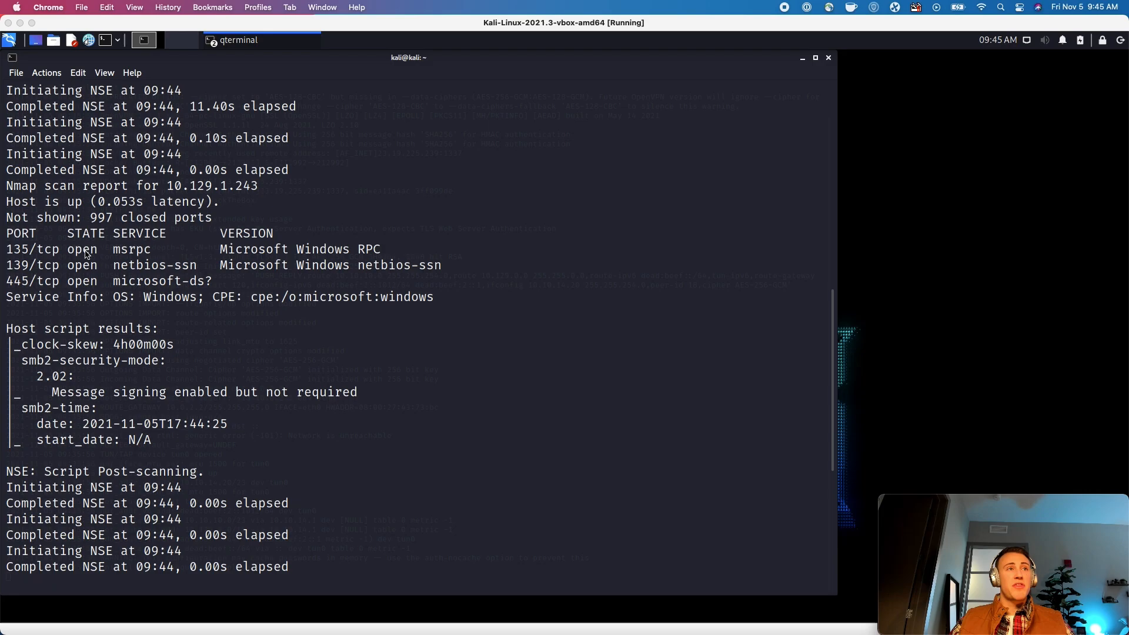
mouse_move(318, 259)
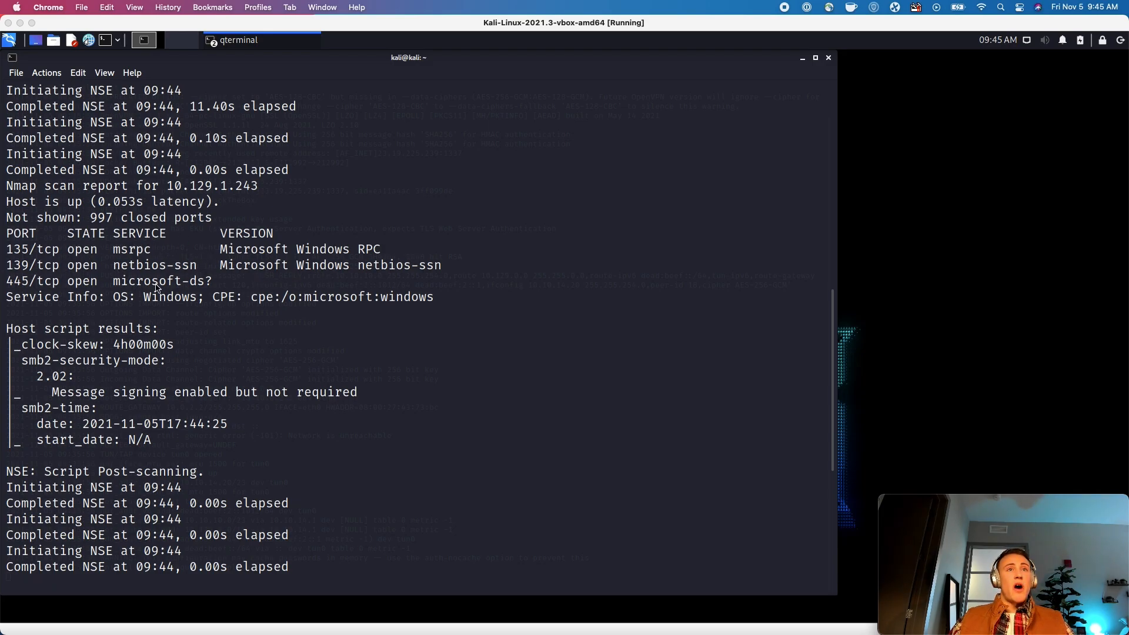
mouse_move(35, 281)
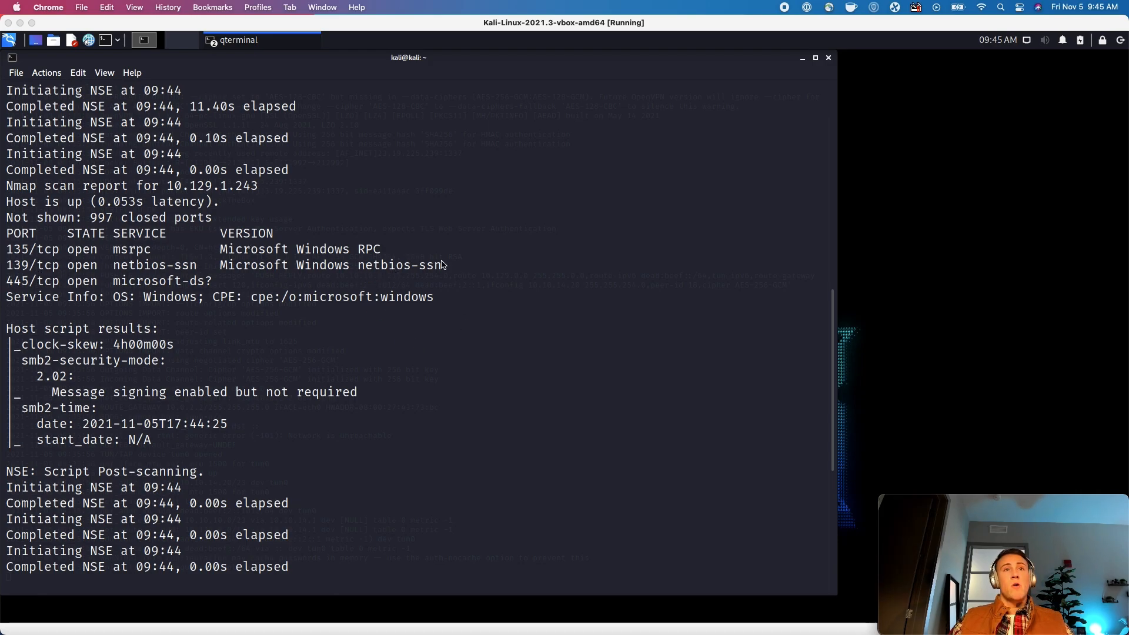
mouse_move(10, 281)
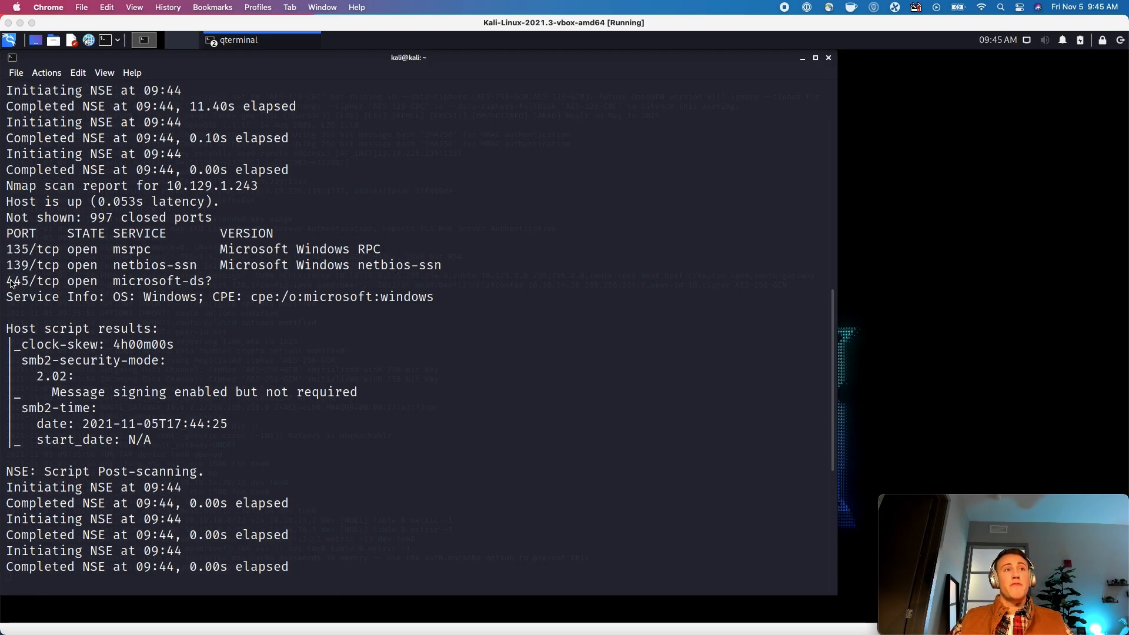
- Select the 445/tcp service name microsoft-ds in the nmap output
double_click(17, 281)
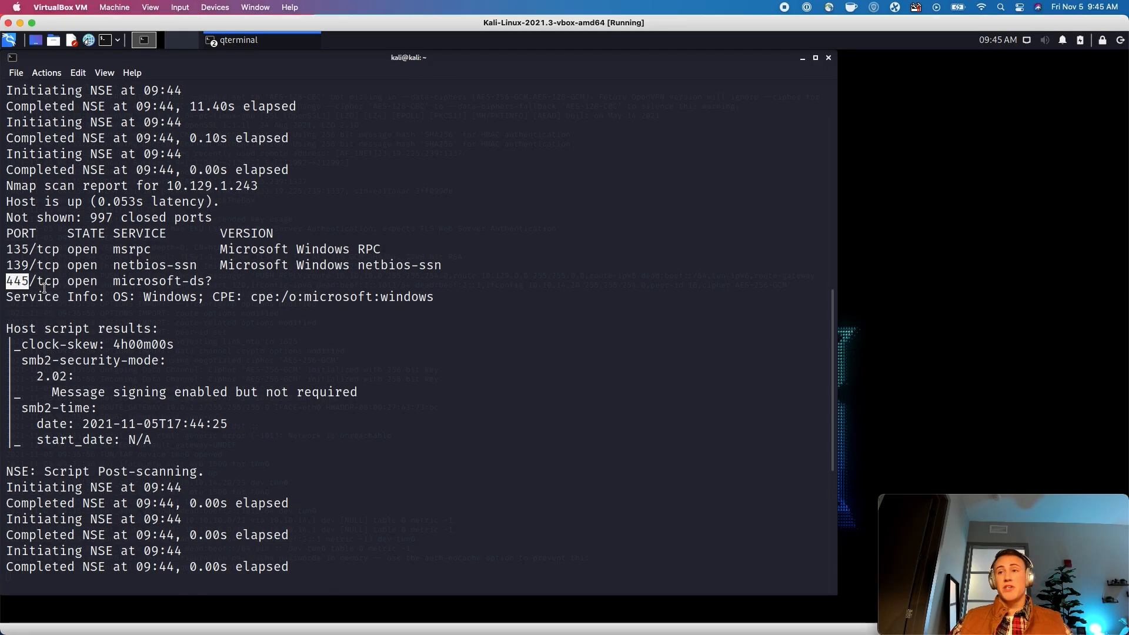
mouse_move(199, 260)
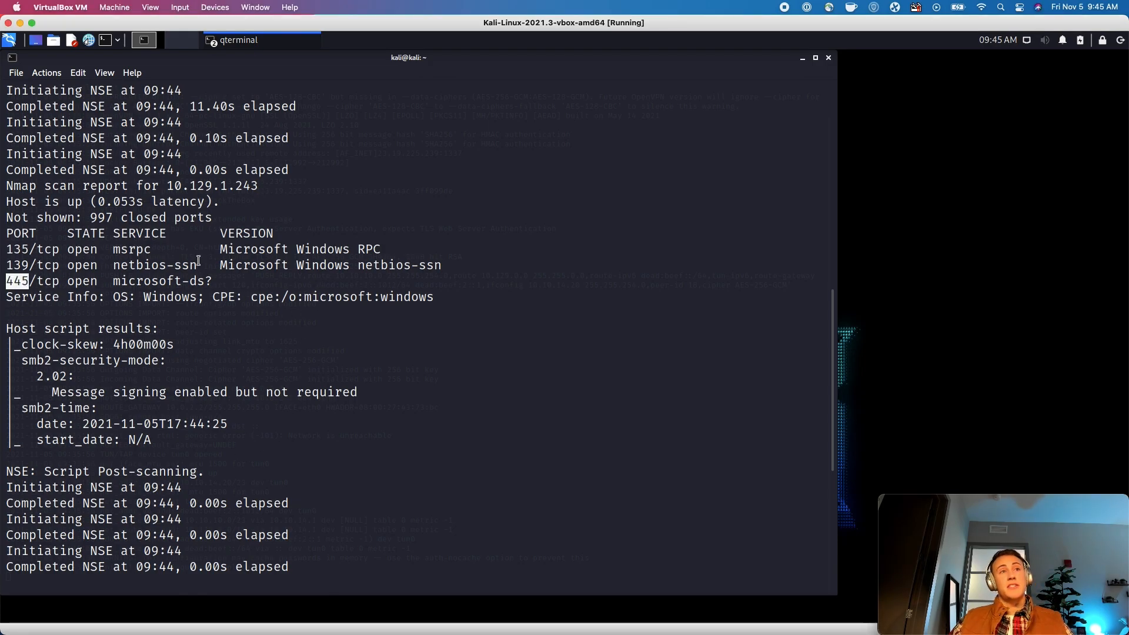
mouse_move(206, 279)
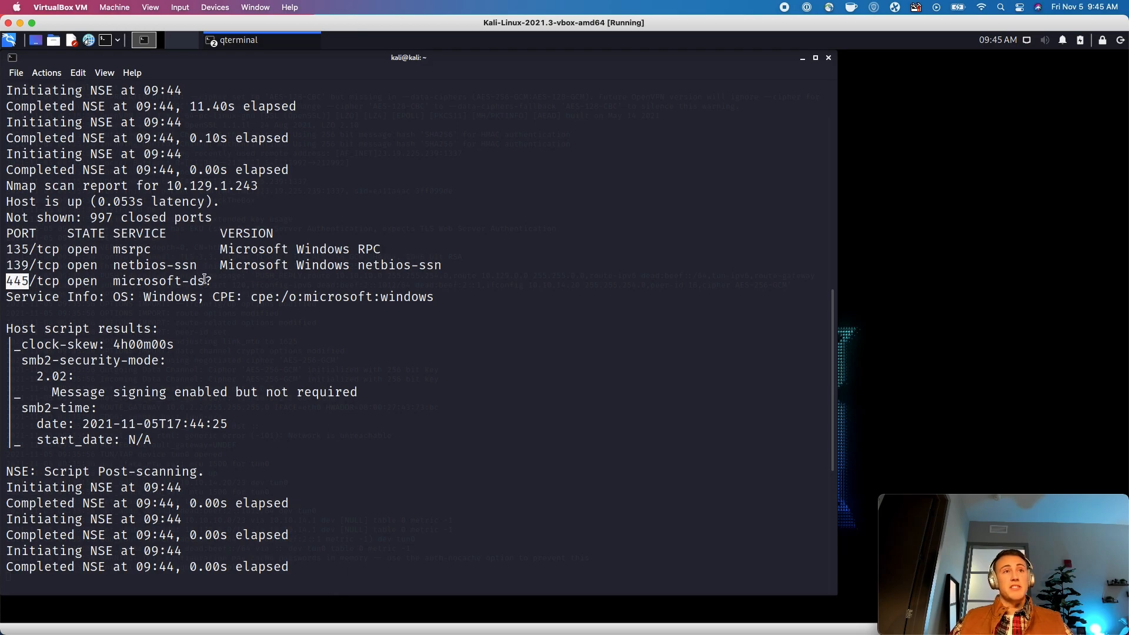
double_click(158, 281)
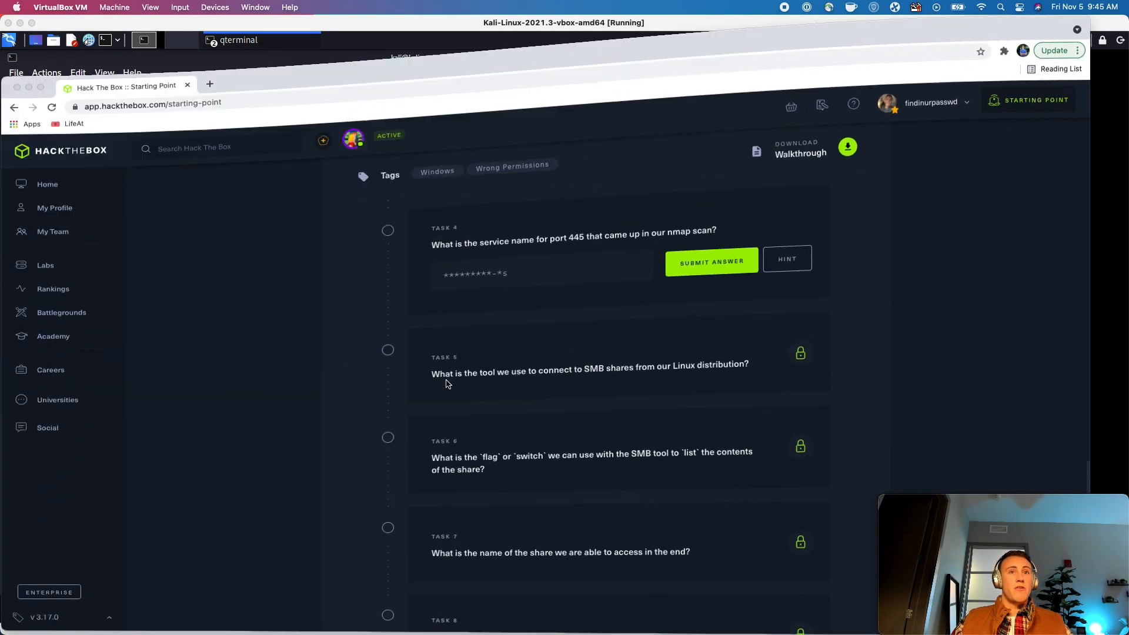
- Submit microsoft-ds as the Task 4 service name for port 445
scroll("down", 3)
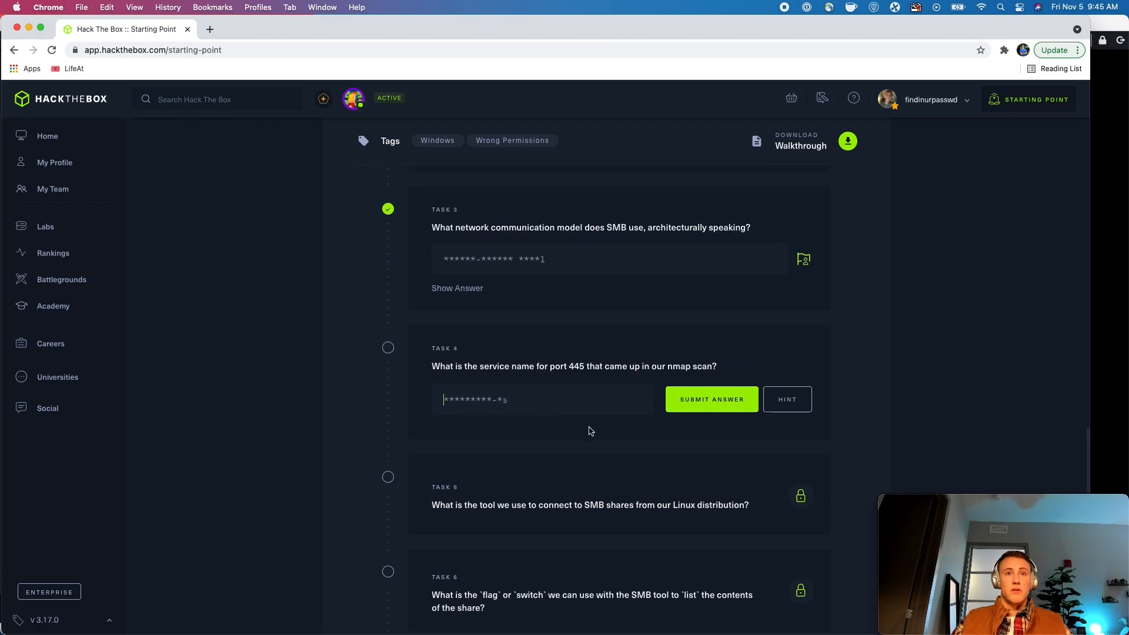
left_click(711, 399)
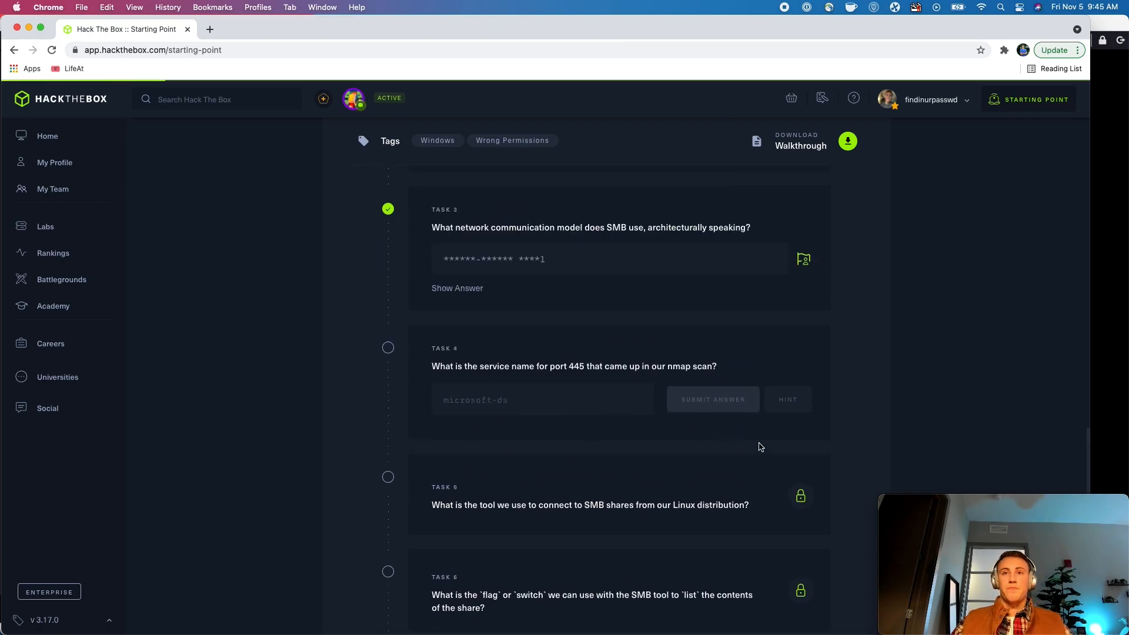
left_click(711, 399)
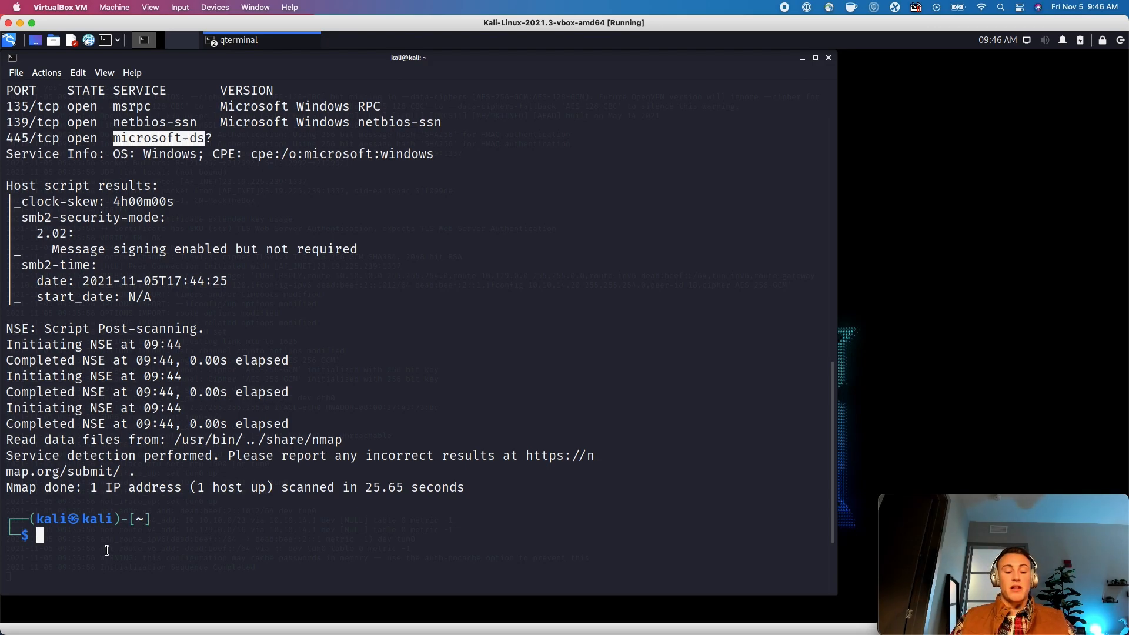
- Type 'smbclient \\10.129.246.109\backups' at the shell prompt without running it
type("smbclient \\\\\\\\10.129.246.109\\\\backups")
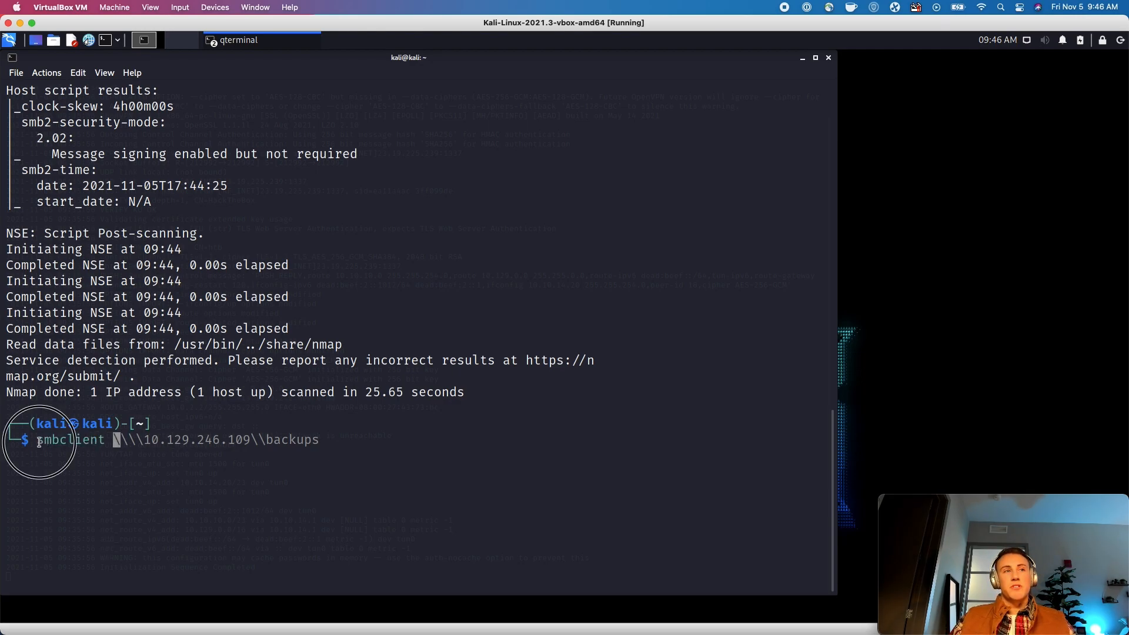
mouse_move(299, 498)
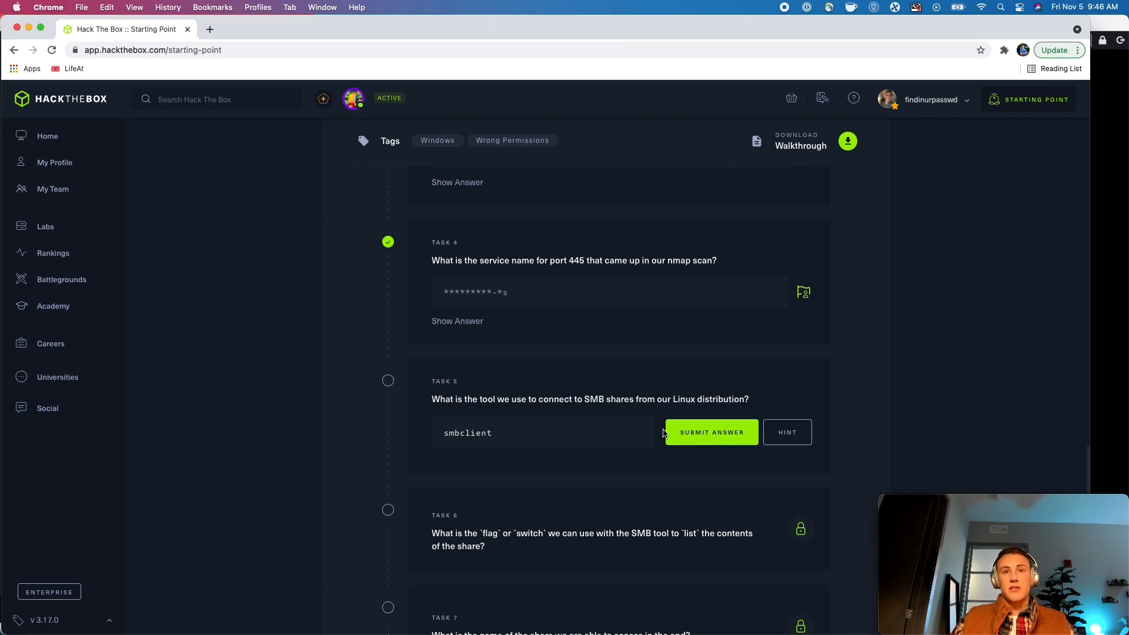
- Submit smbclient as the Task 5 answer
left_click(710, 433)
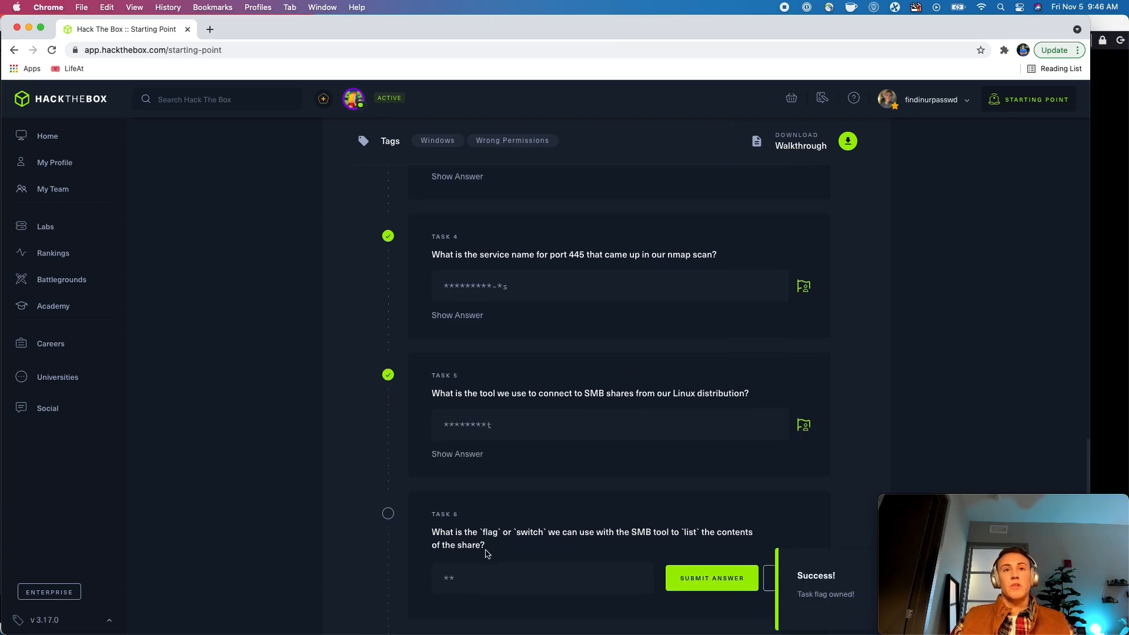
scroll("down", 3)
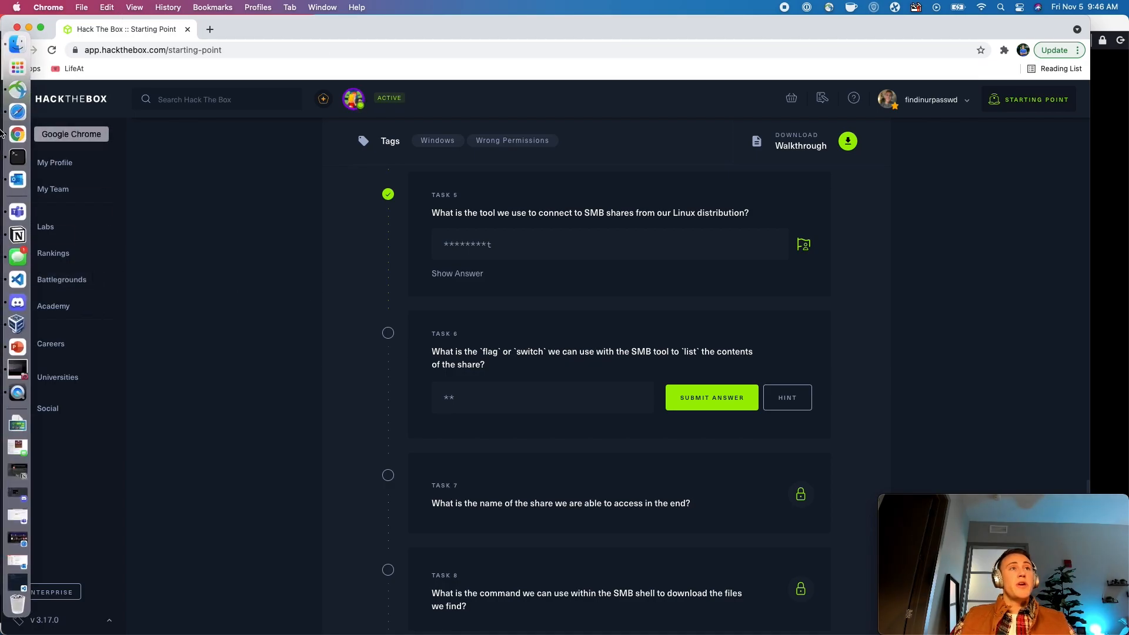
mouse_move(17, 369)
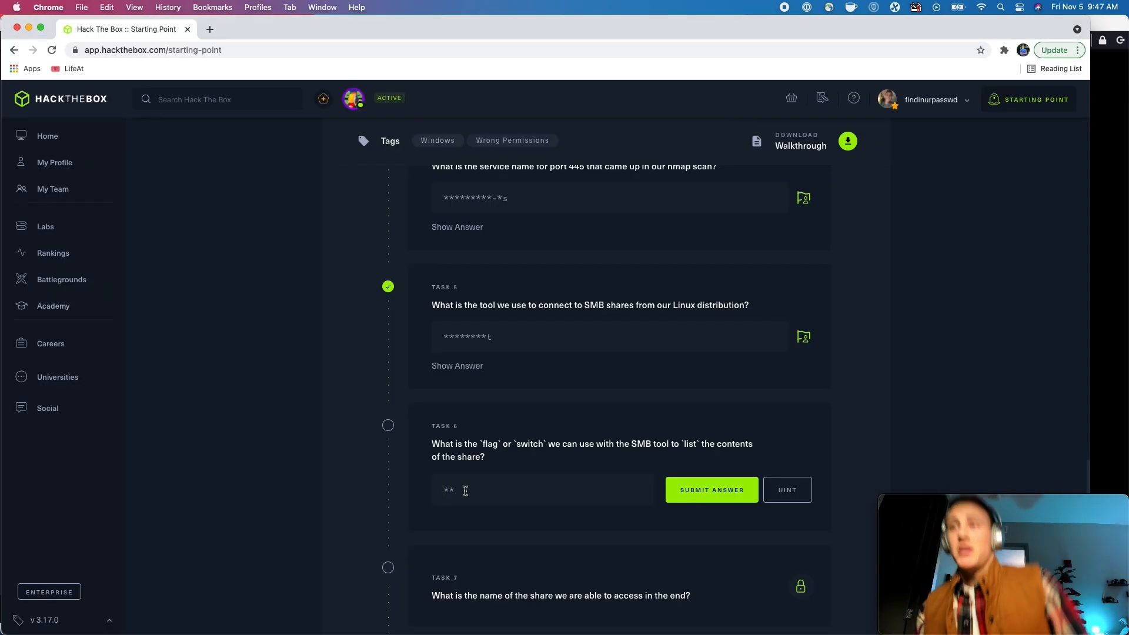
- Enter -L as the share-listing switch in the Task 6 field
type("-L")
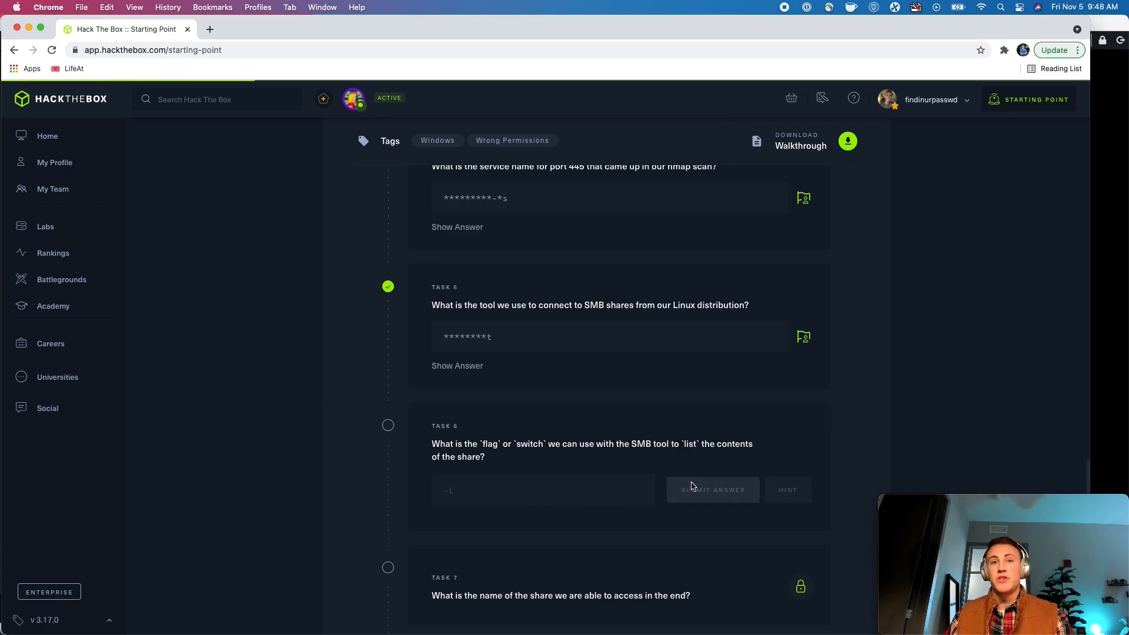
- Submit -L for Task 6 and wait for it to be accepted
left_click(711, 490)
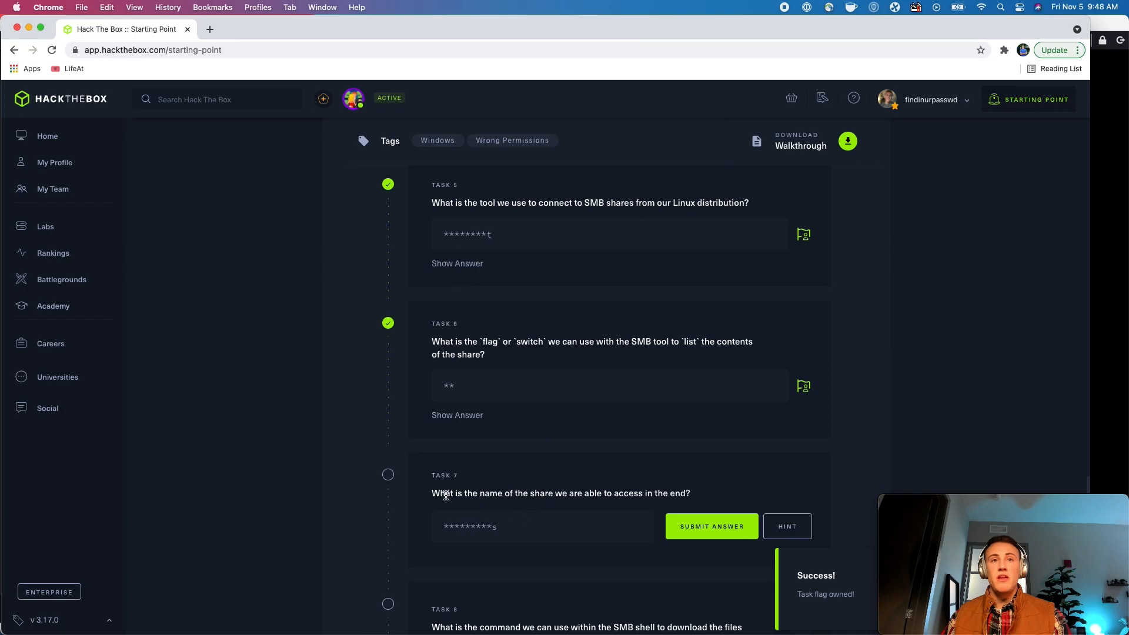
left_click_drag(431, 493, 597, 494)
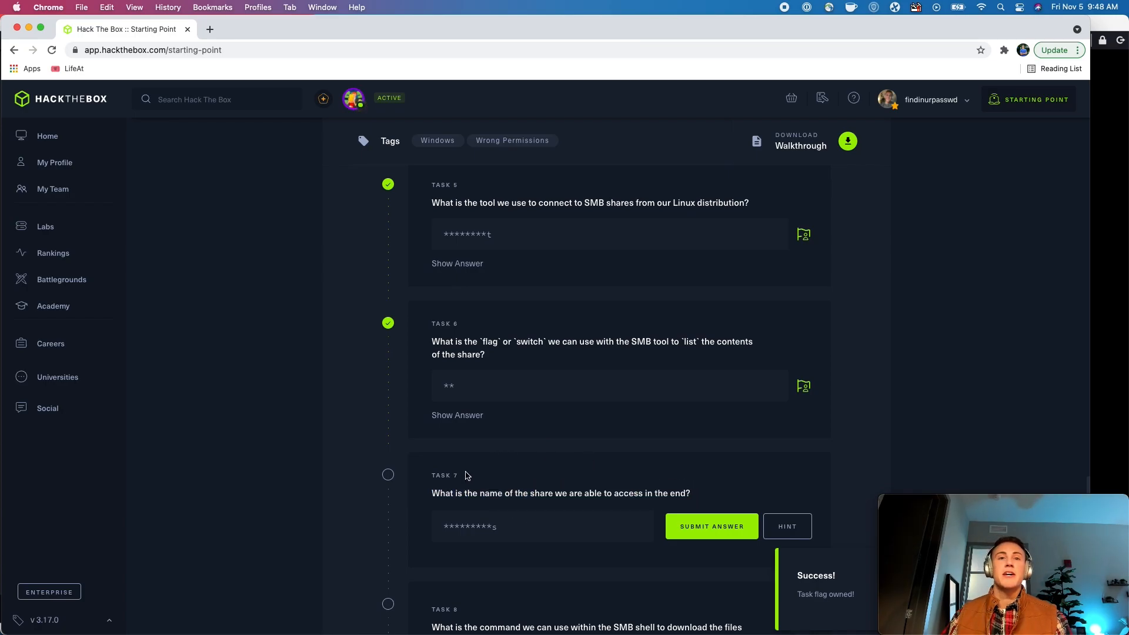
left_click(468, 526)
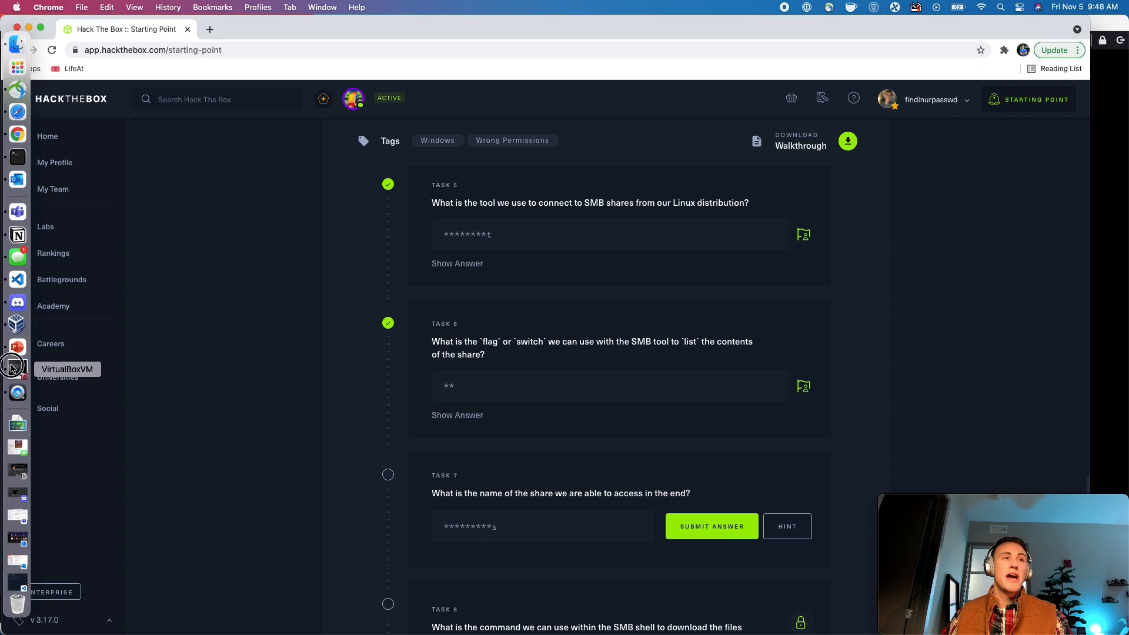
- List the SMB shares on 10.129.1.243 in Kali and select the WorkShares share name
left_click(16, 367)
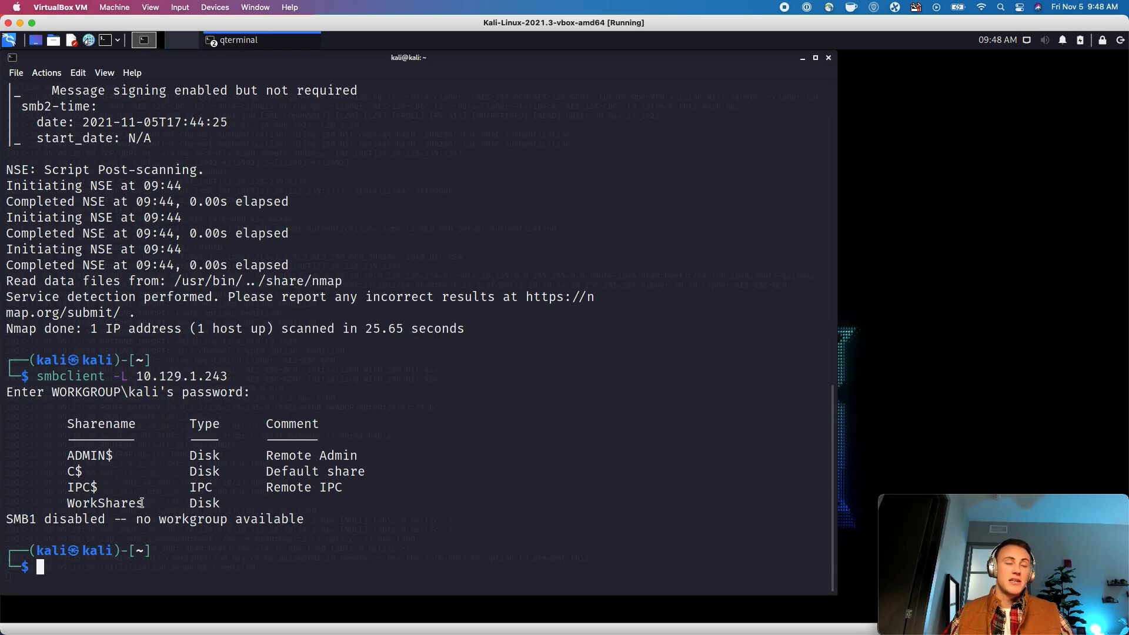
double_click(105, 502)
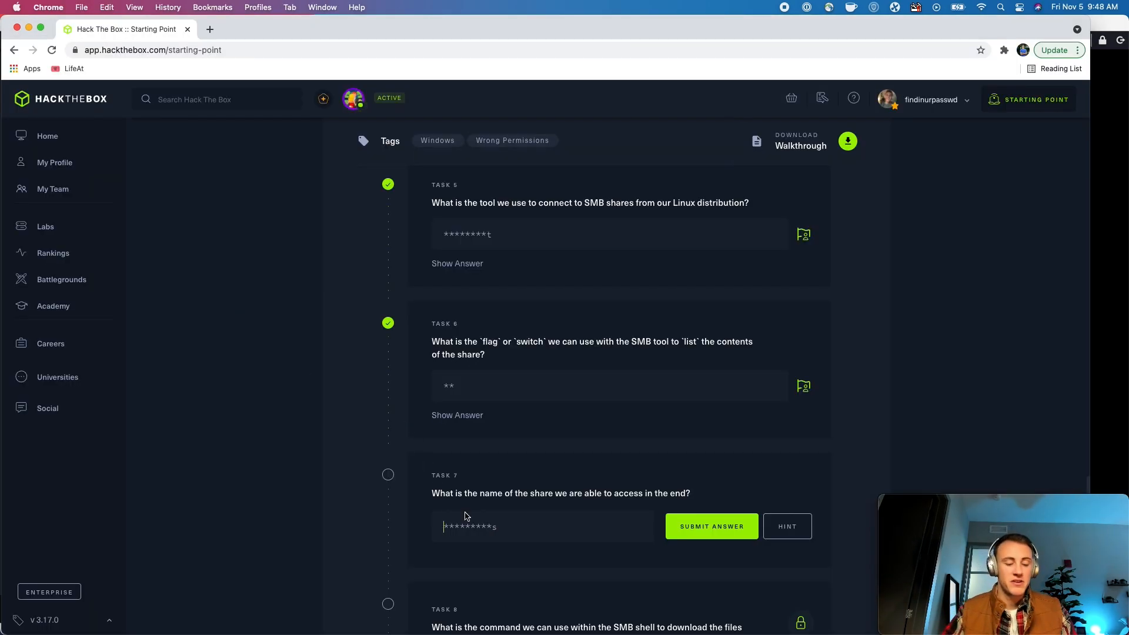
- Submit 'Workshares' as the Task 7 answer and 'get' as the Task 8 answer
type("Workshares")
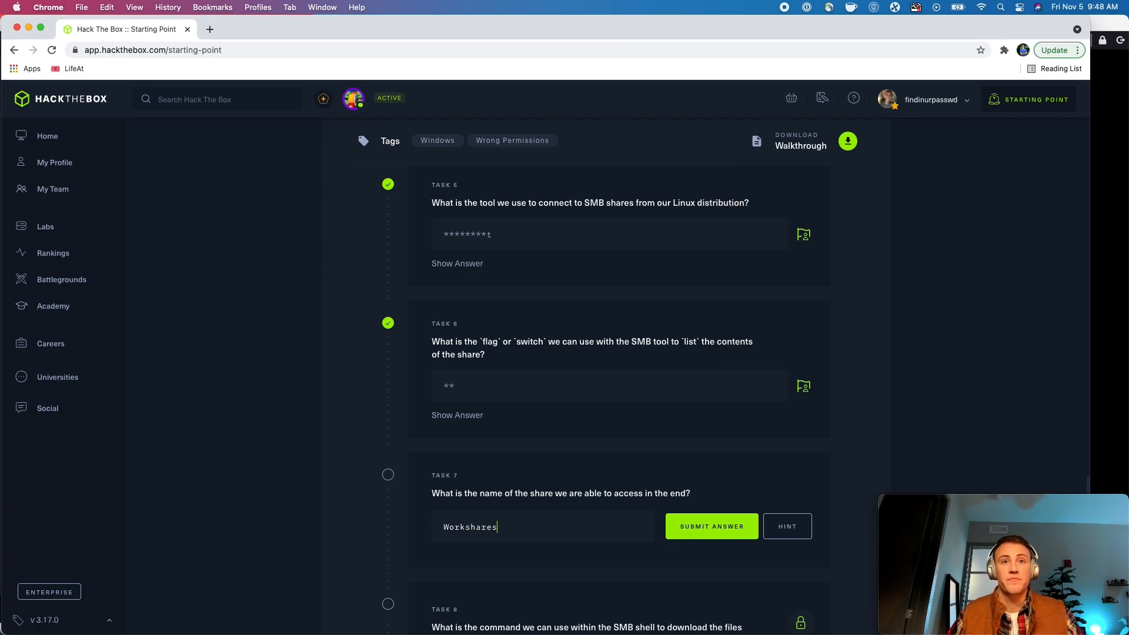
left_click(711, 525)
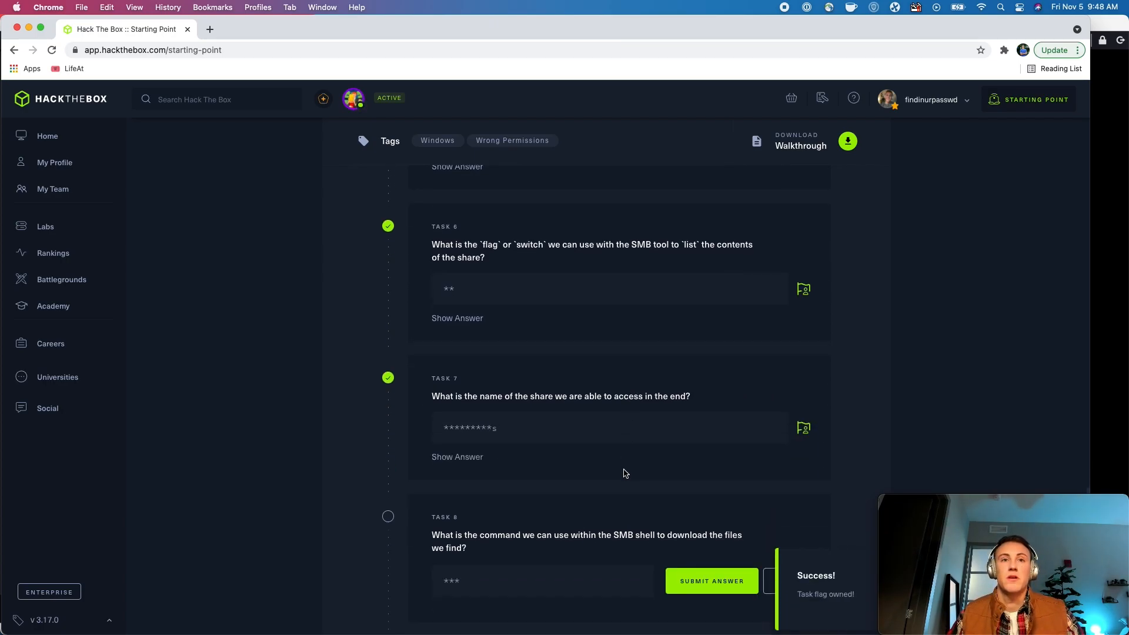
scroll("down", 3)
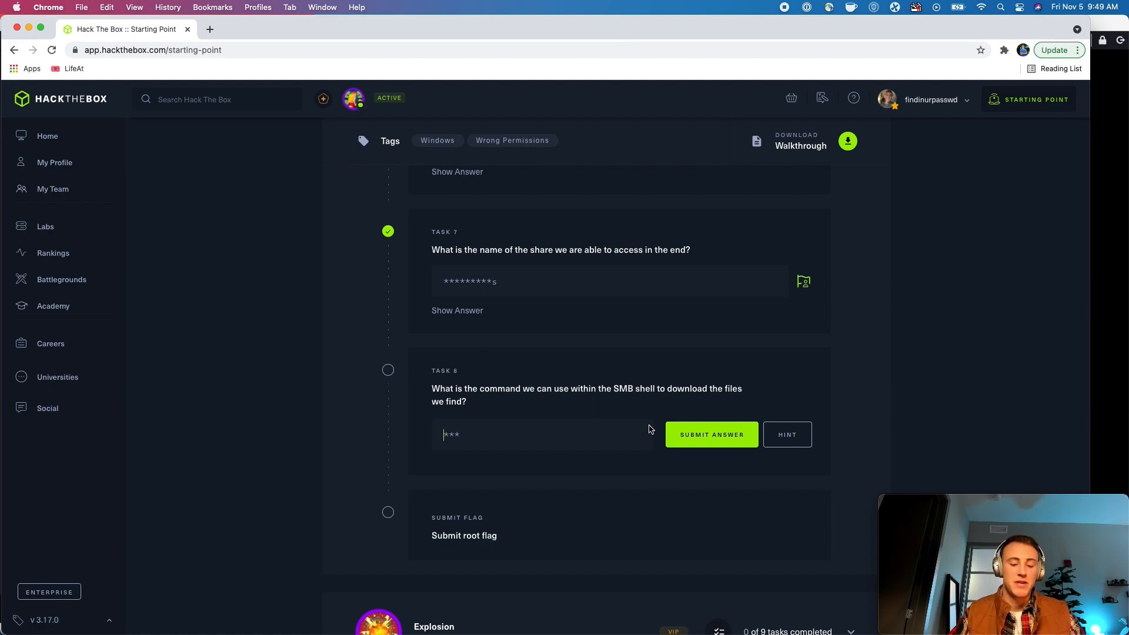
type("get")
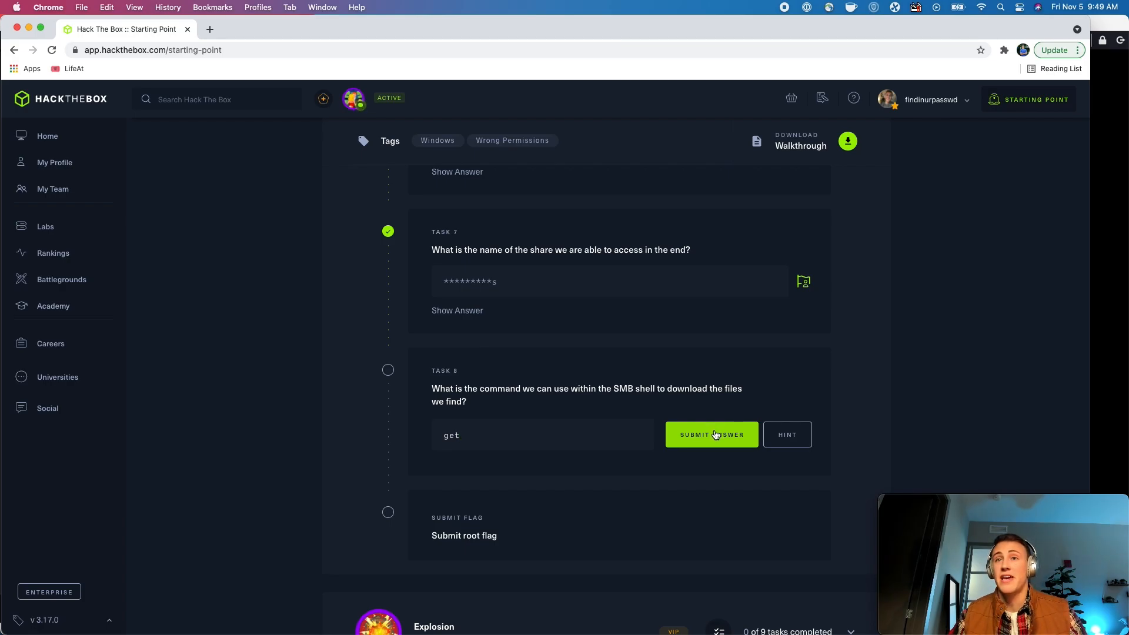
left_click(711, 433)
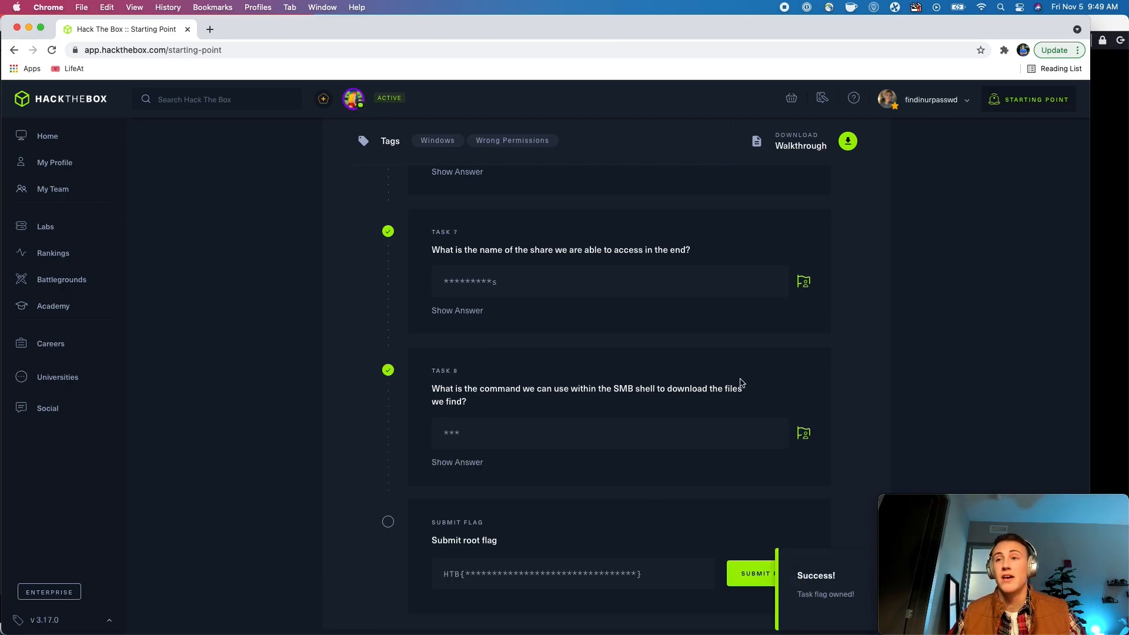
mouse_move(596, 411)
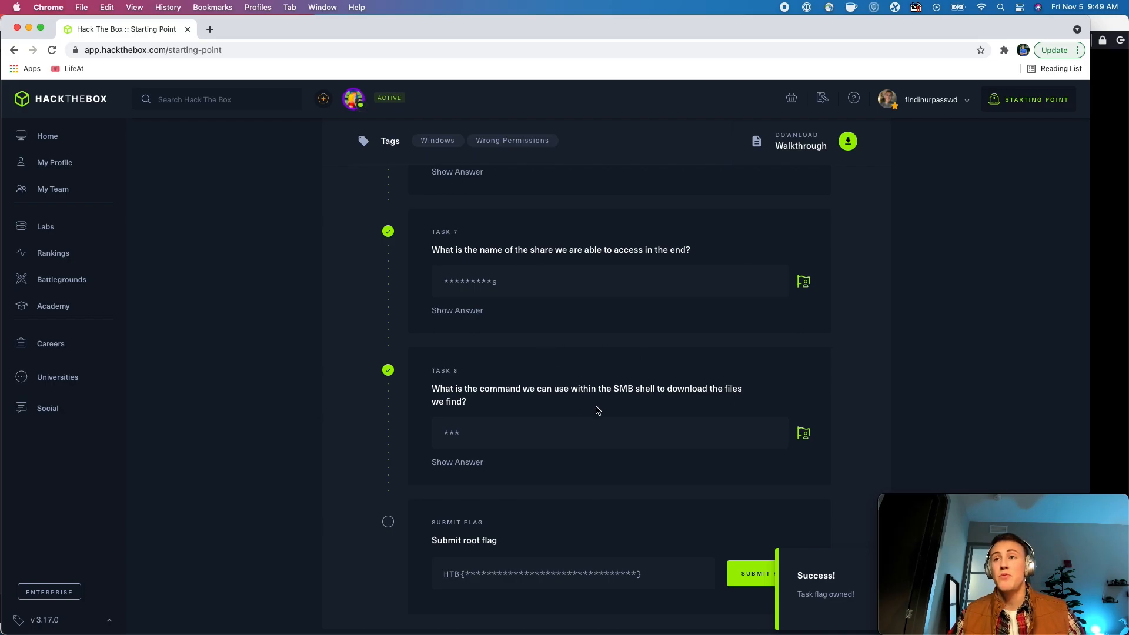
mouse_move(594, 425)
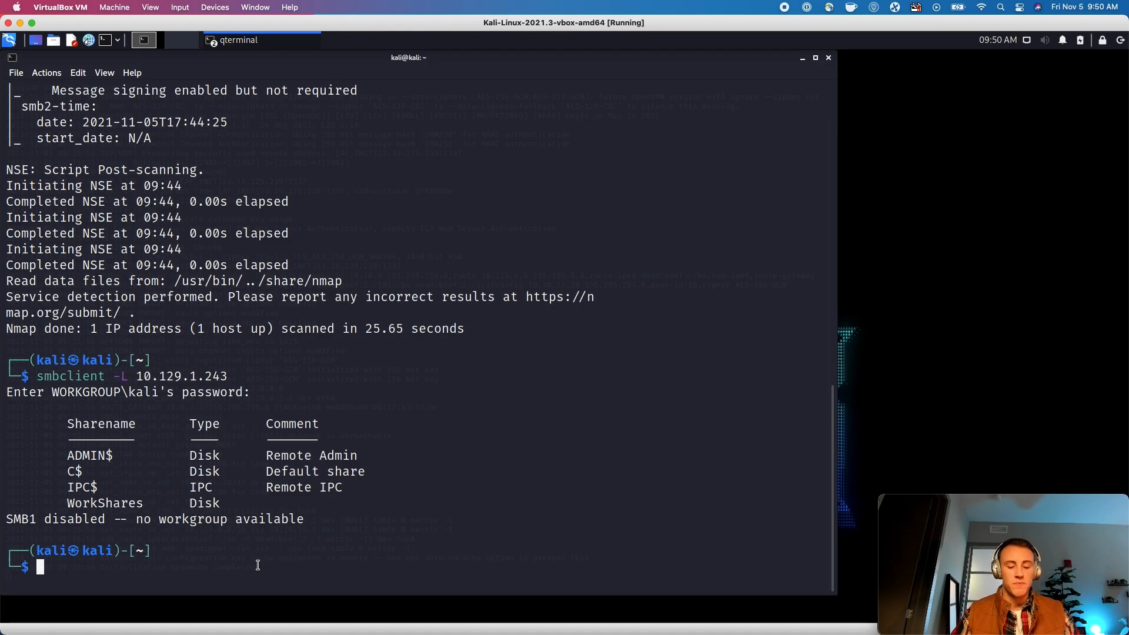
- Run smbclient against \\10.129.1.243\WorkShares to reach an smb prompt
type("smblclient \\\\\\\\10.129.1.243\\\\")
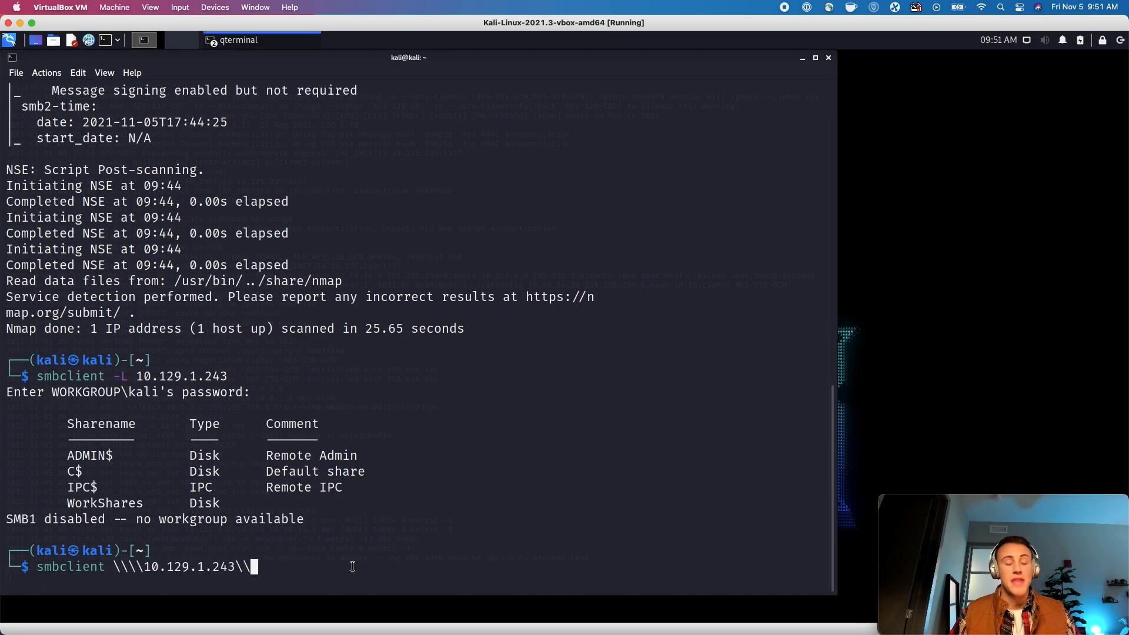
type("WorkSh")
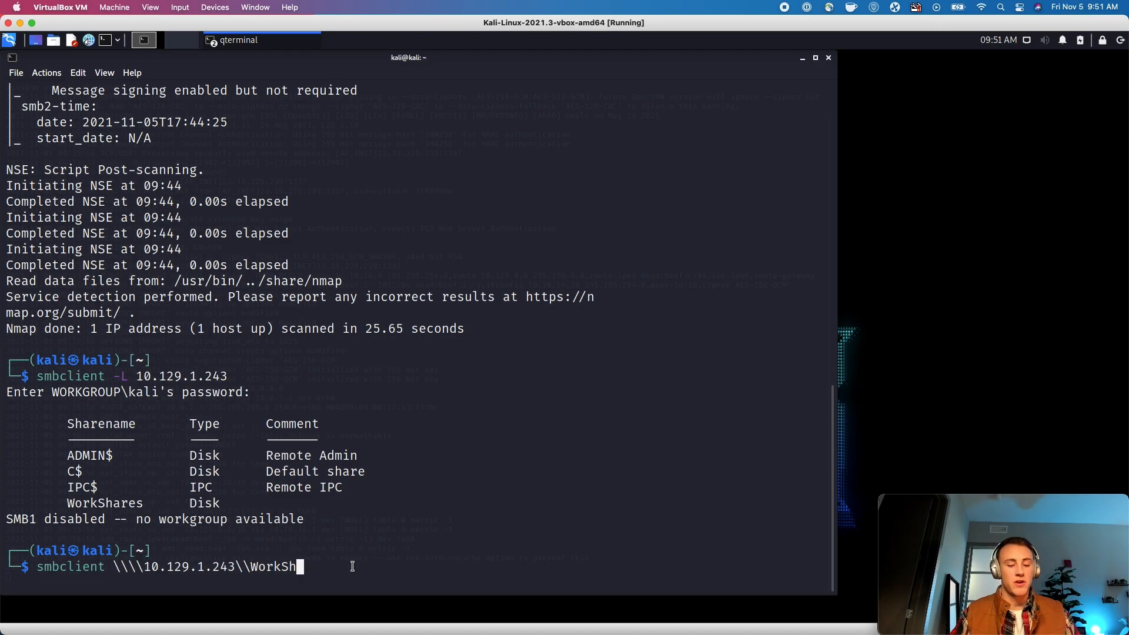
type("ares")
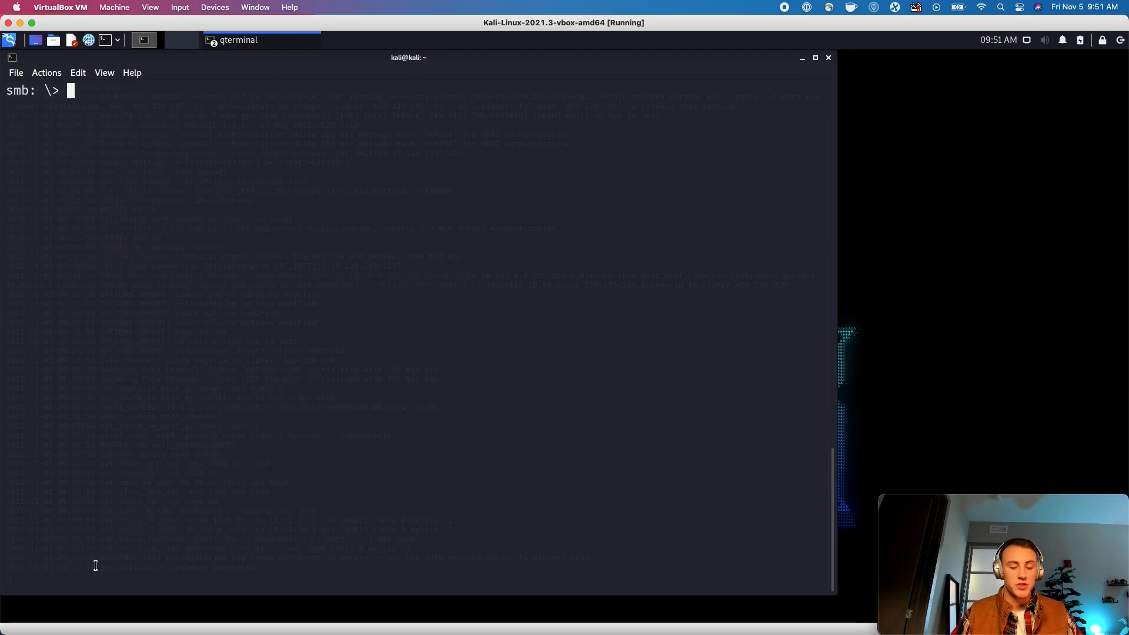
- List the share and download worknotes.txt from the Amy.J folder
type("ls")
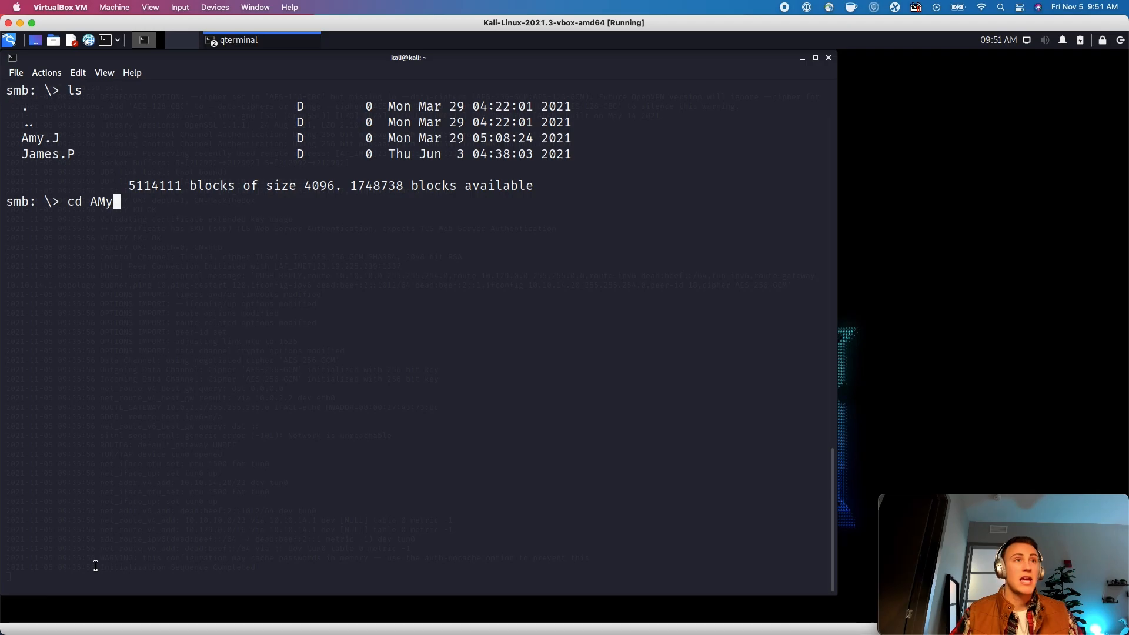
type("Amy.J\\")
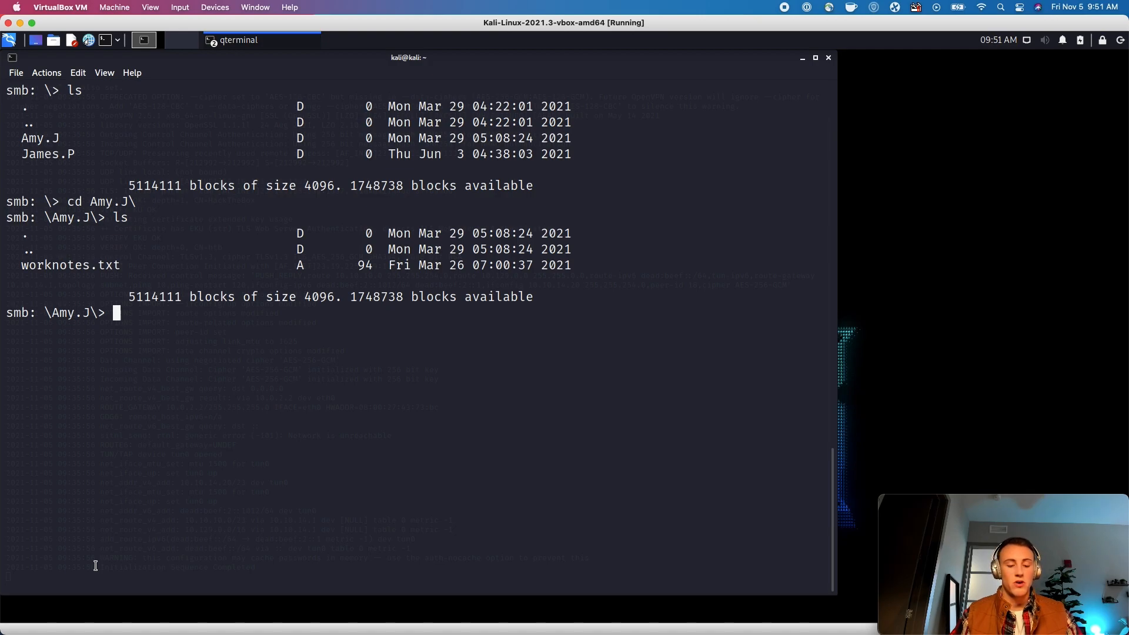
type("get worknotes.txt")
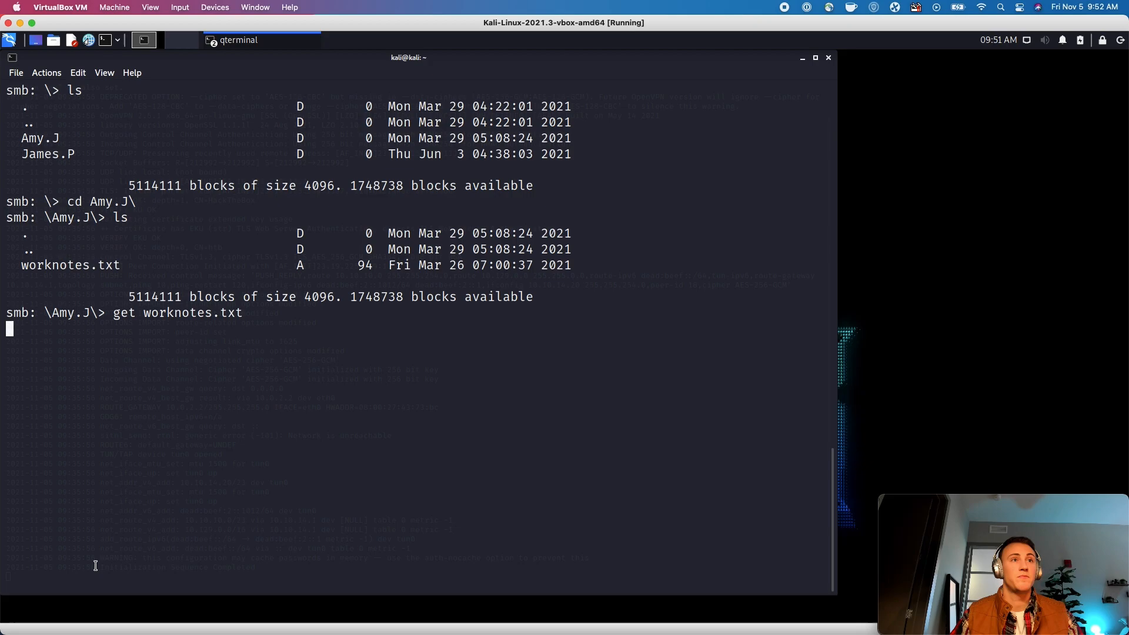
type("cd")
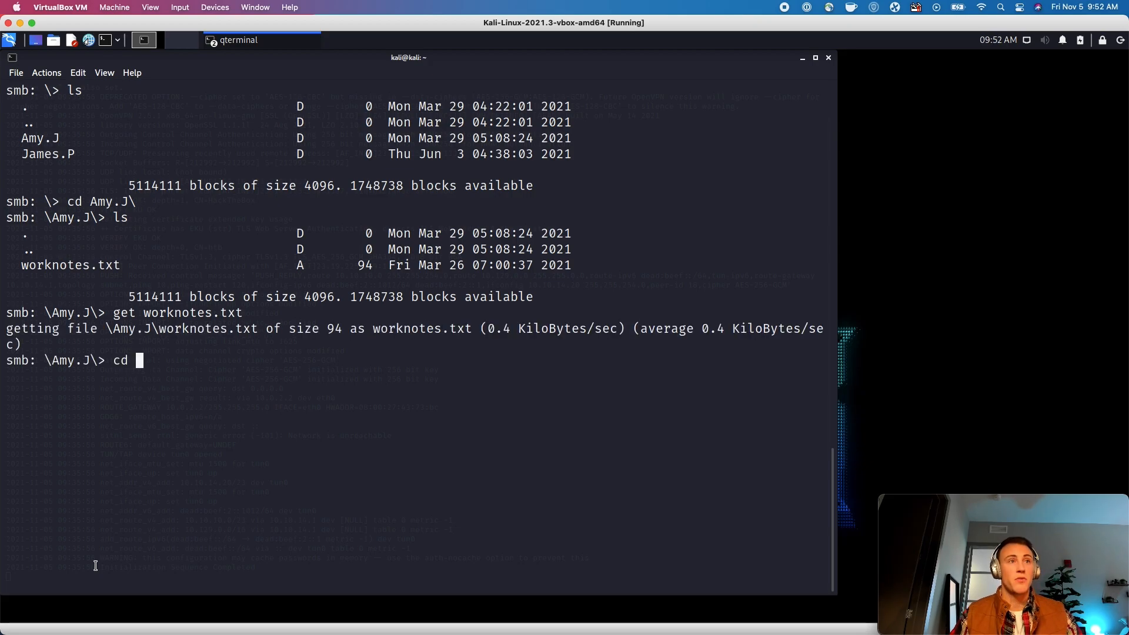
type("..")
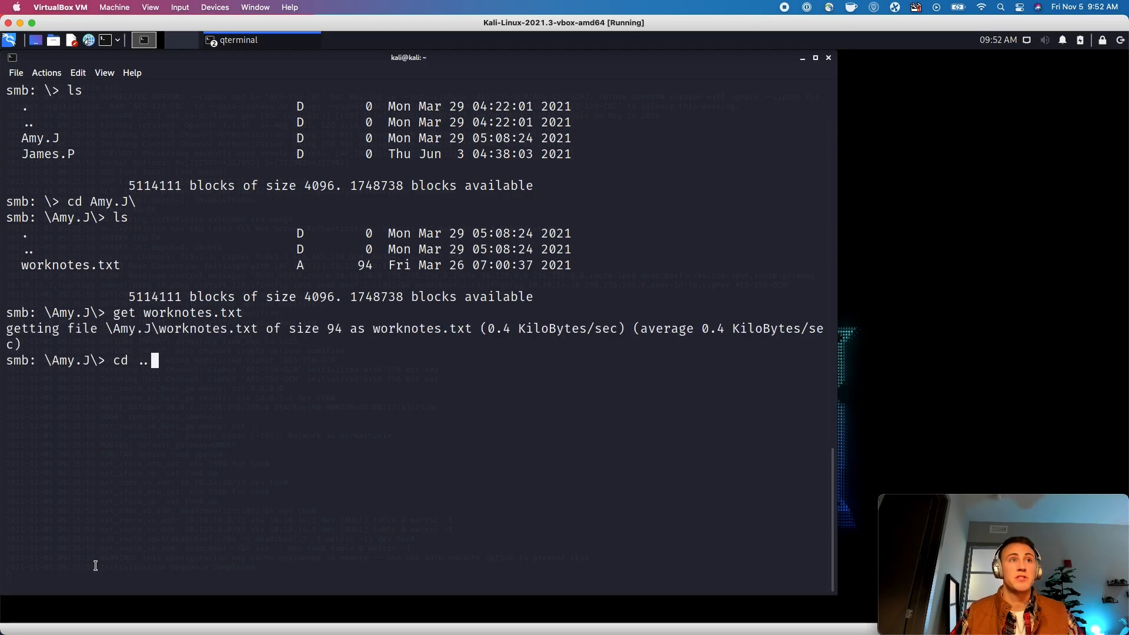
- Download flag.txt from the James.P folder and exit smbclient
type("ls")
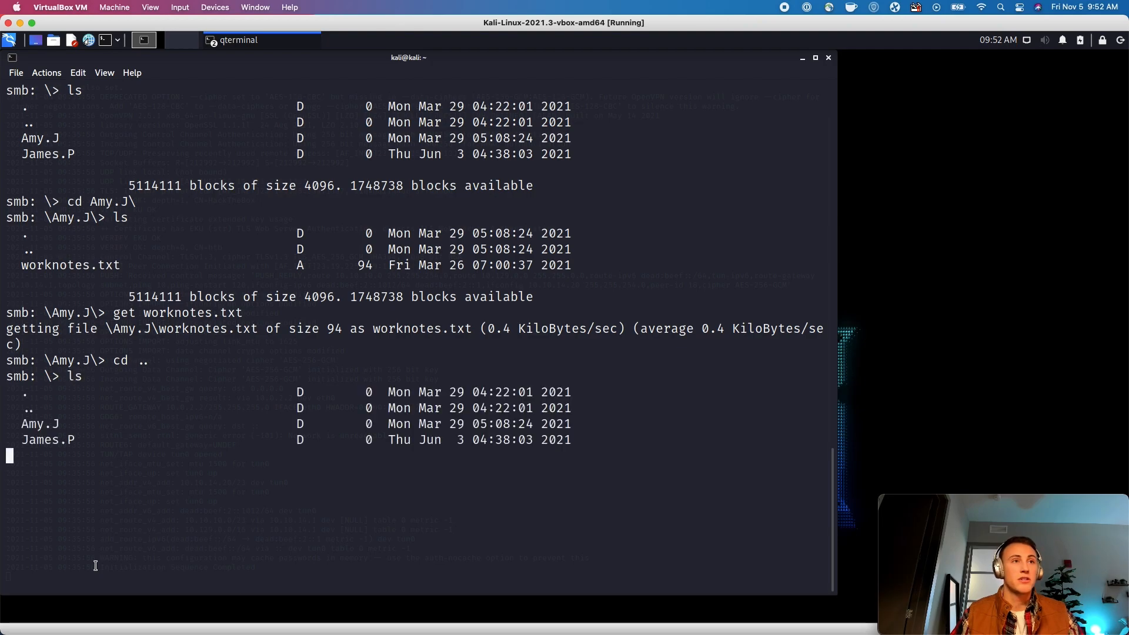
type("cd James.P\\")
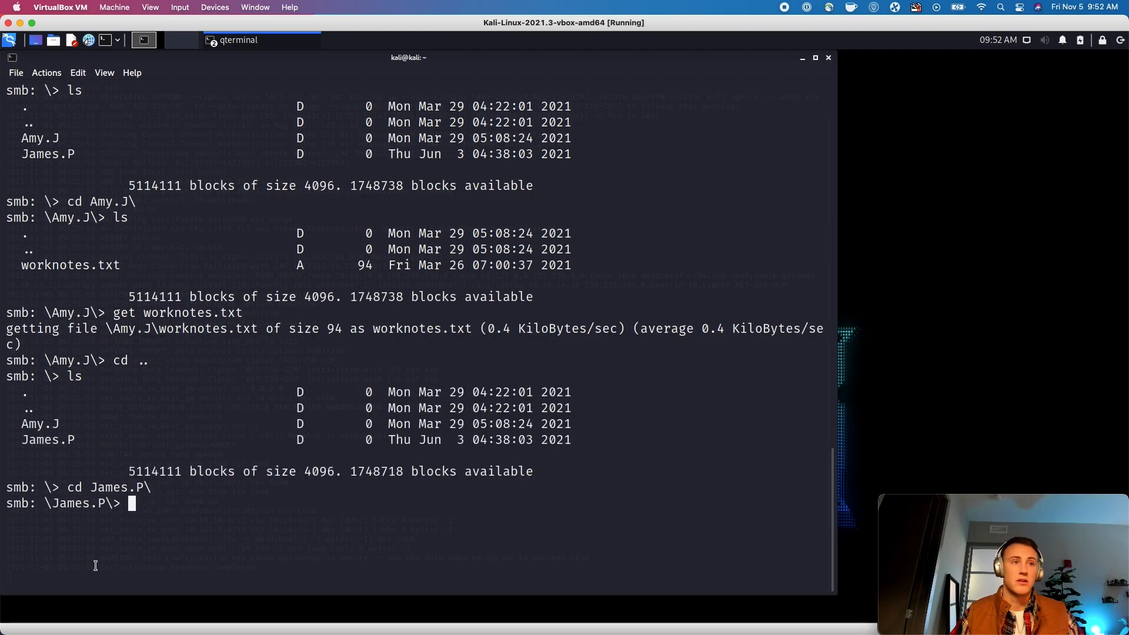
type("ls")
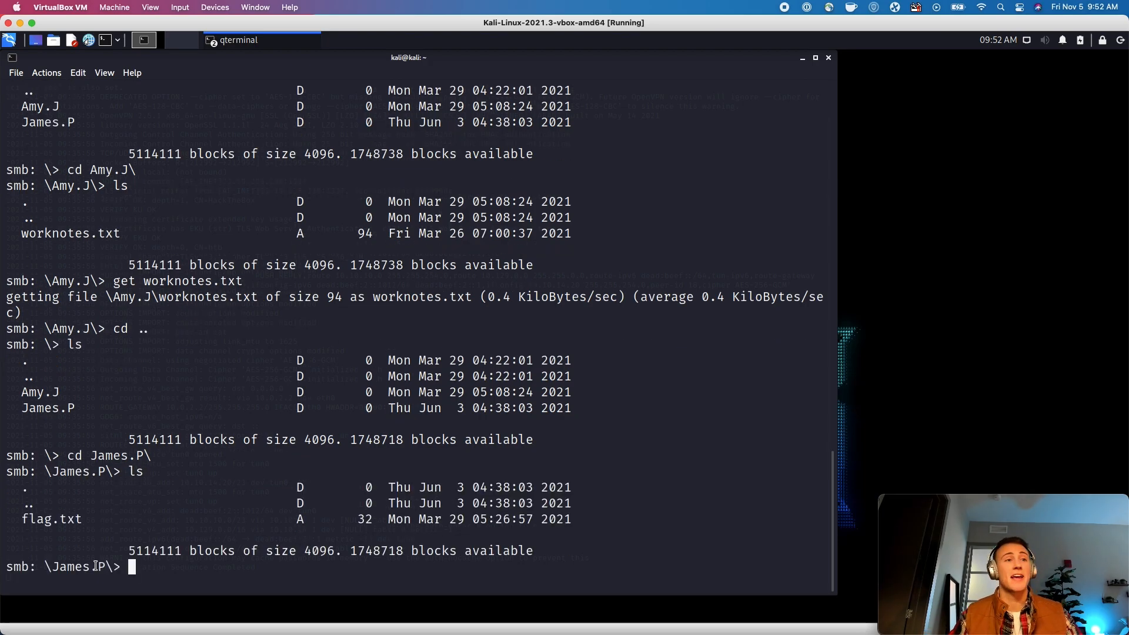
type("get")
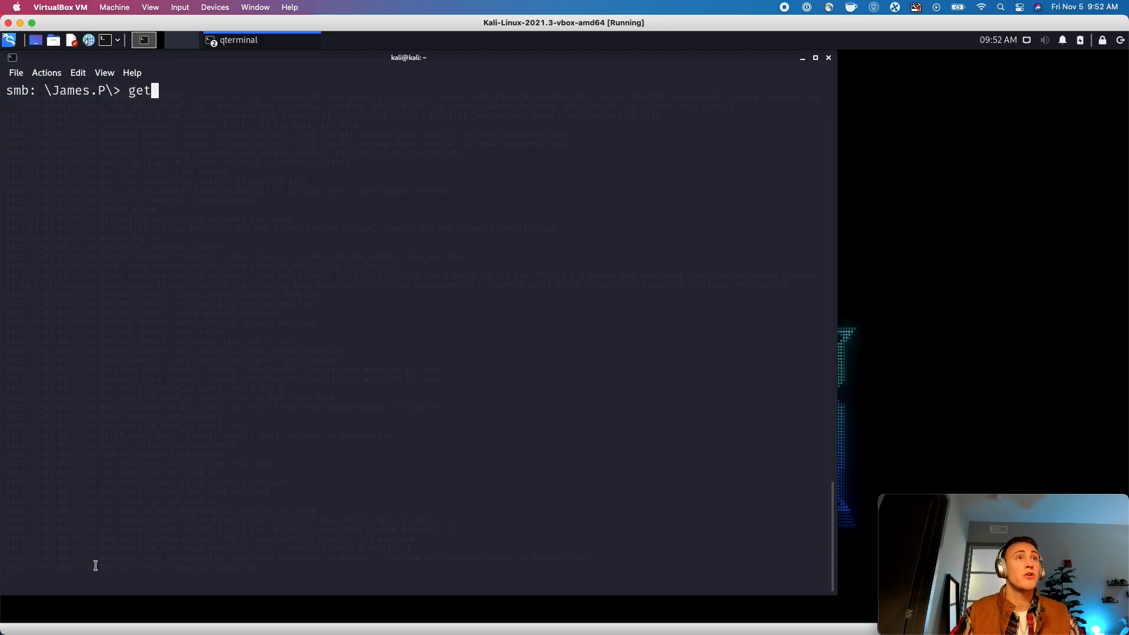
type("flag.txt")
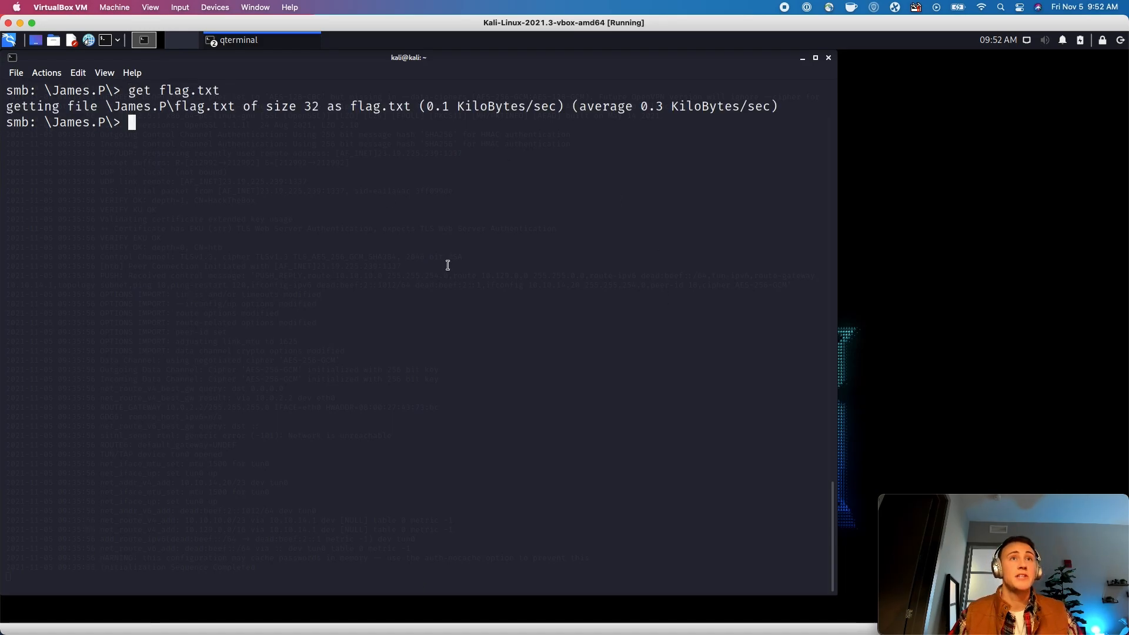
type("exit")
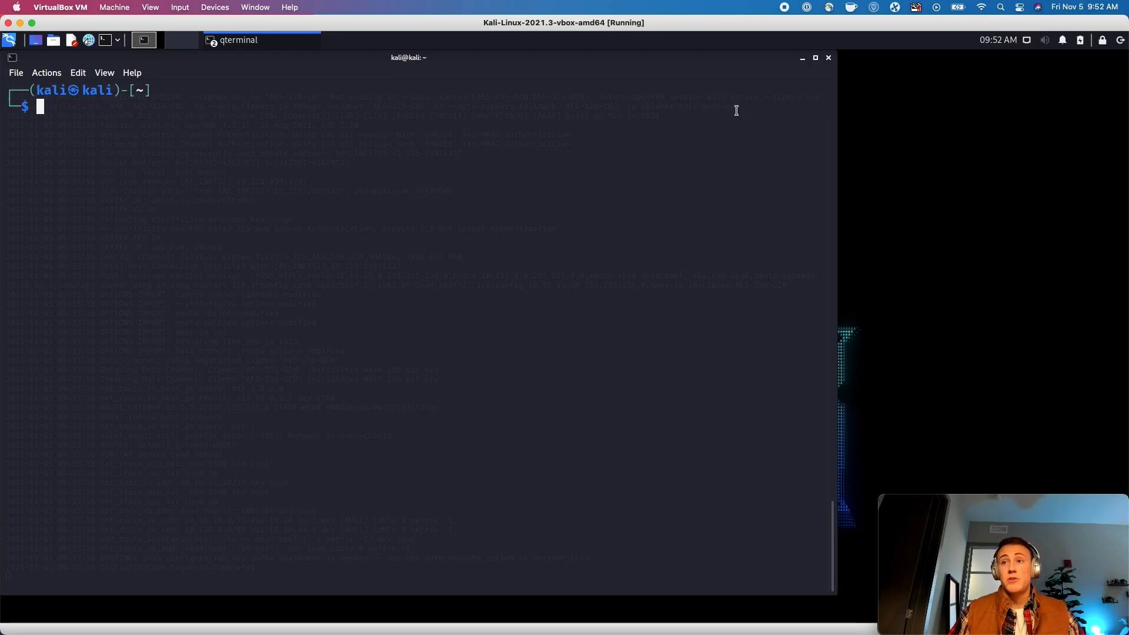
- List the local home folder and read worknotes.txt with cat
type("ls")
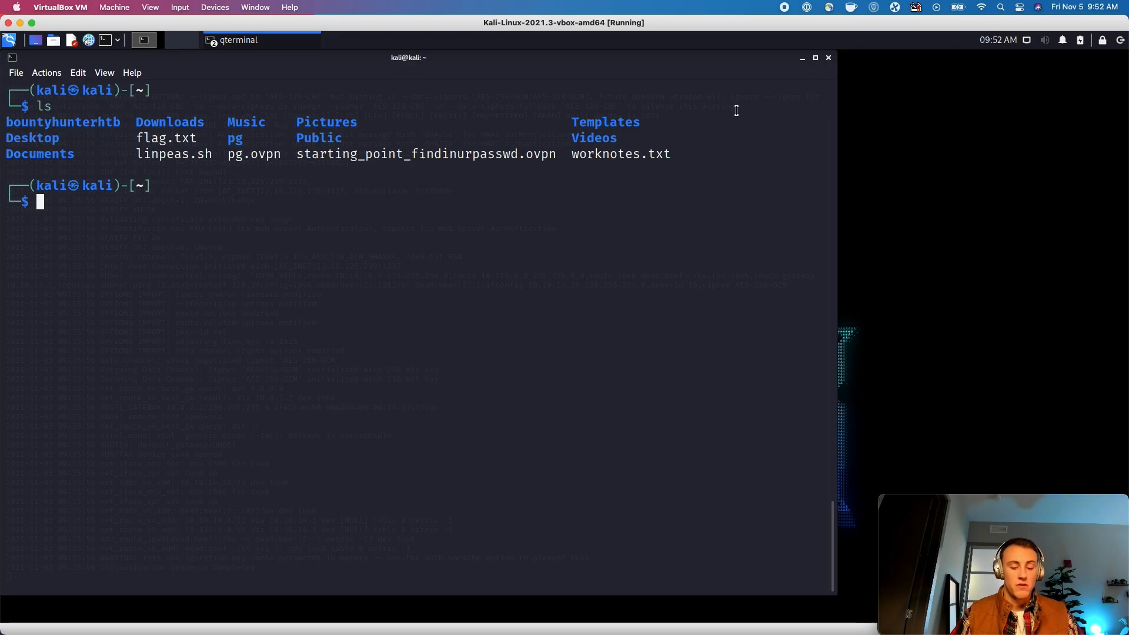
type("cat worknotes.txt")
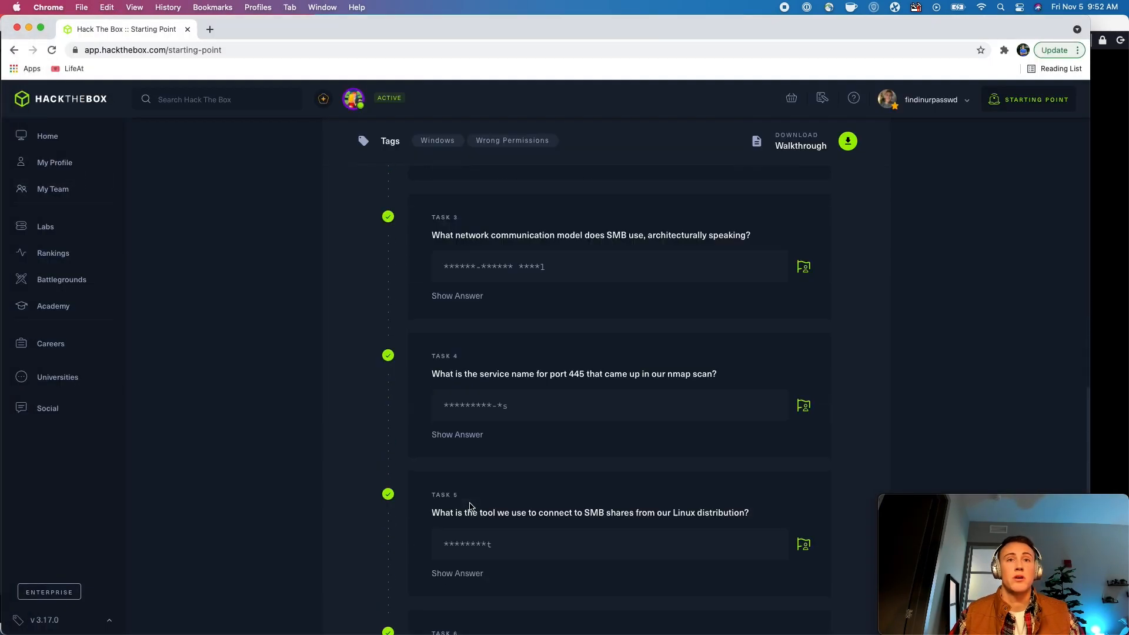
scroll("down", 3)
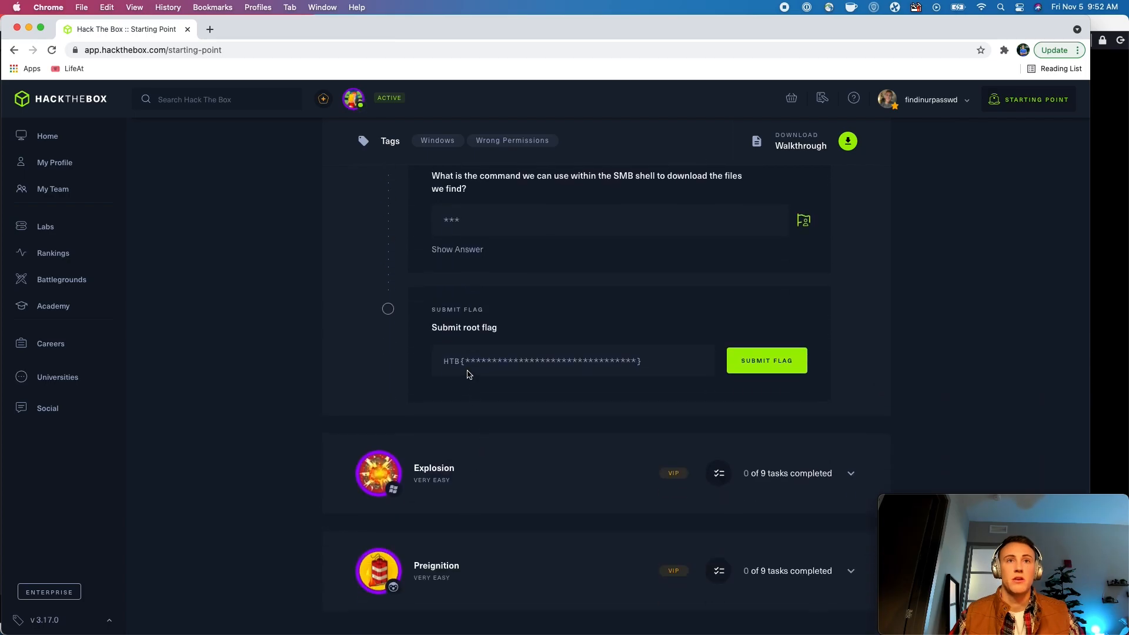
type("HTB")
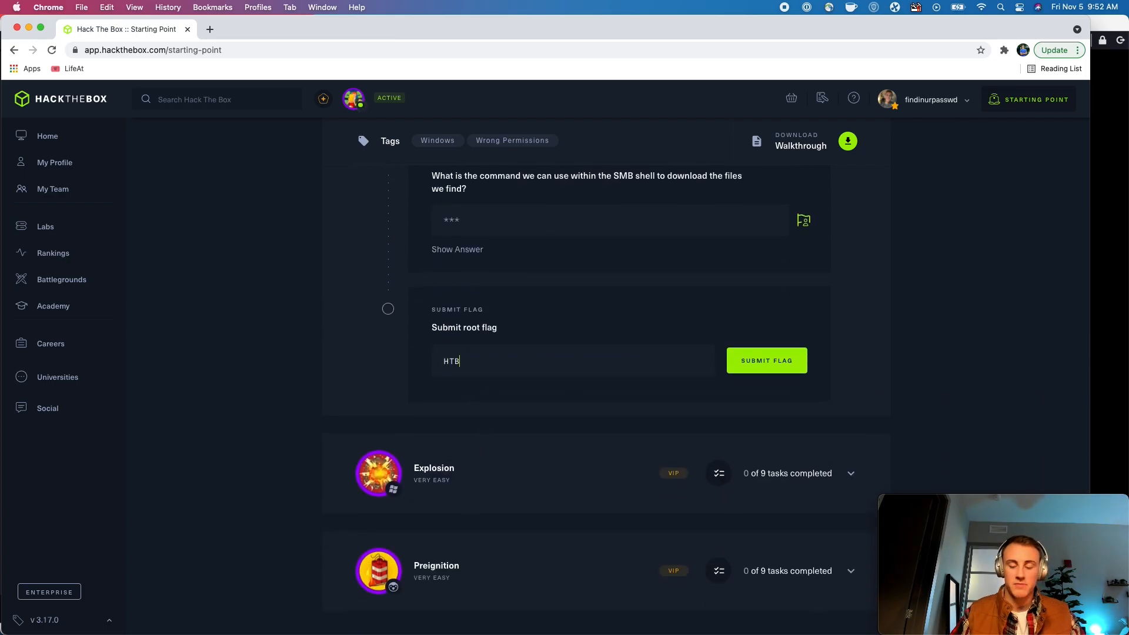
type("{")
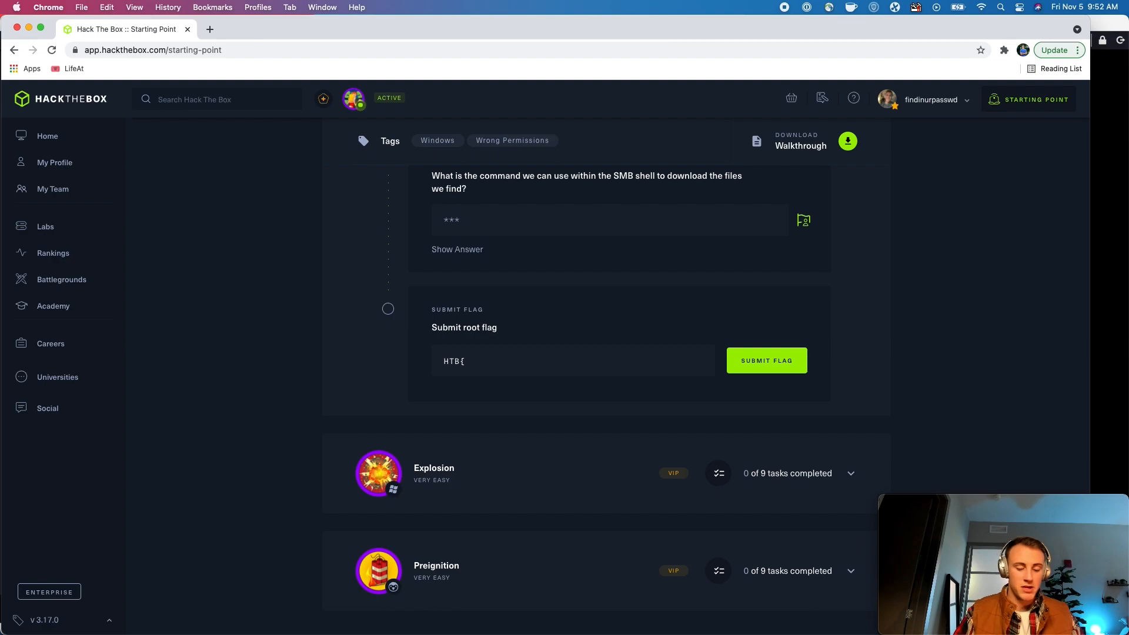
type("5f61c10dffbc77a704d76016a22f1664")
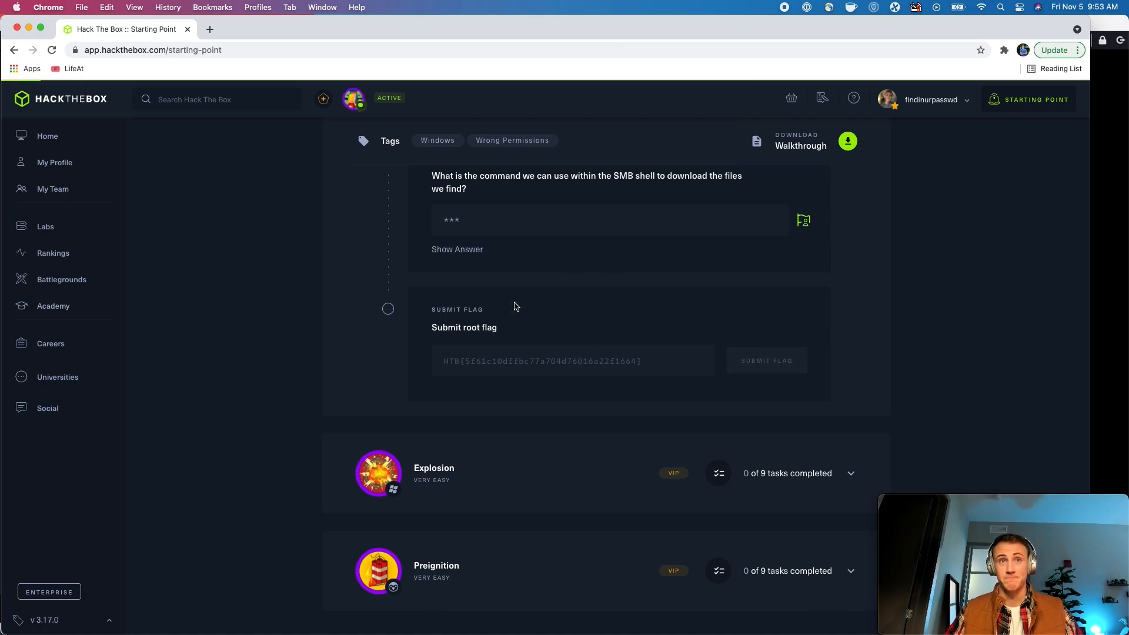
left_click(766, 361)
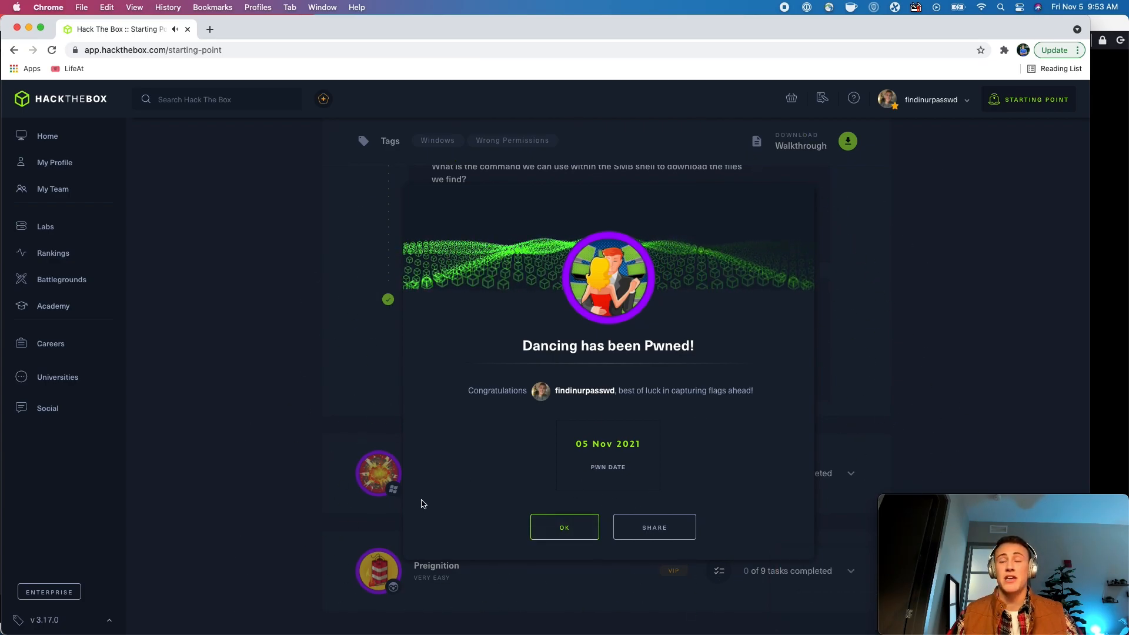
left_click(564, 526)
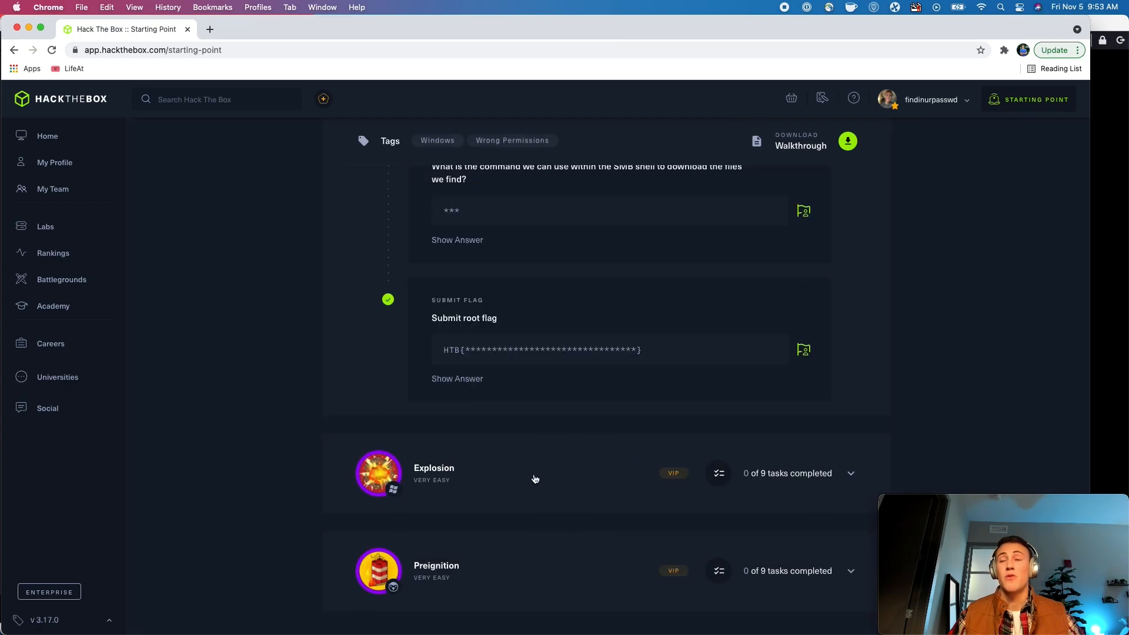